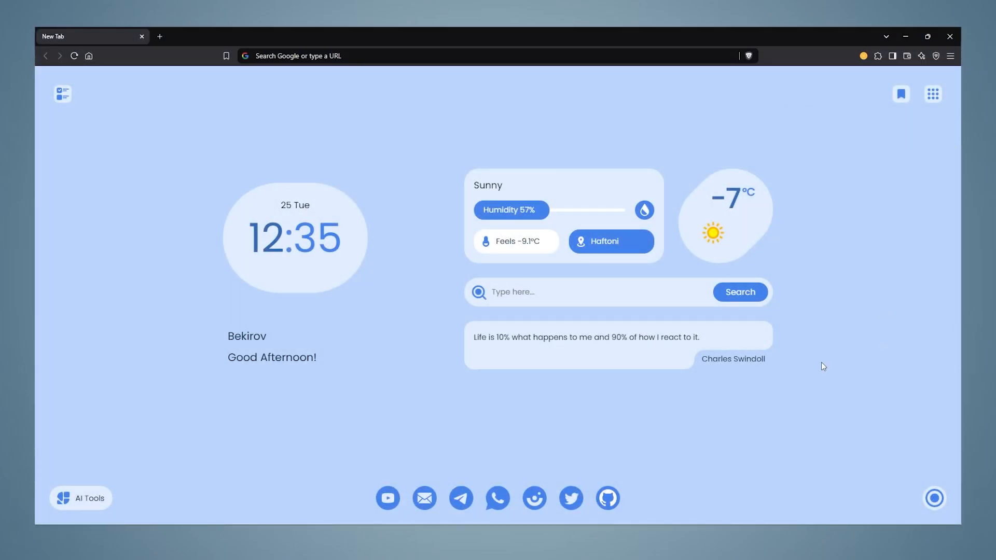
- Expand the AI Tools row listing ChatGPT, Gemini, Copilot, Perplexity, Adobe Firefly and Meta AI
left_click(81, 498)
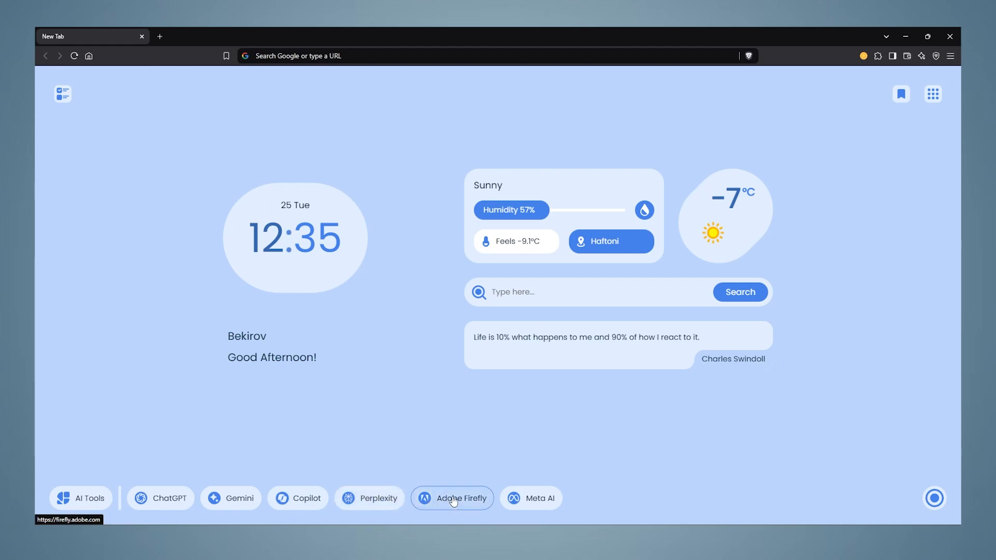
mouse_move(201, 500)
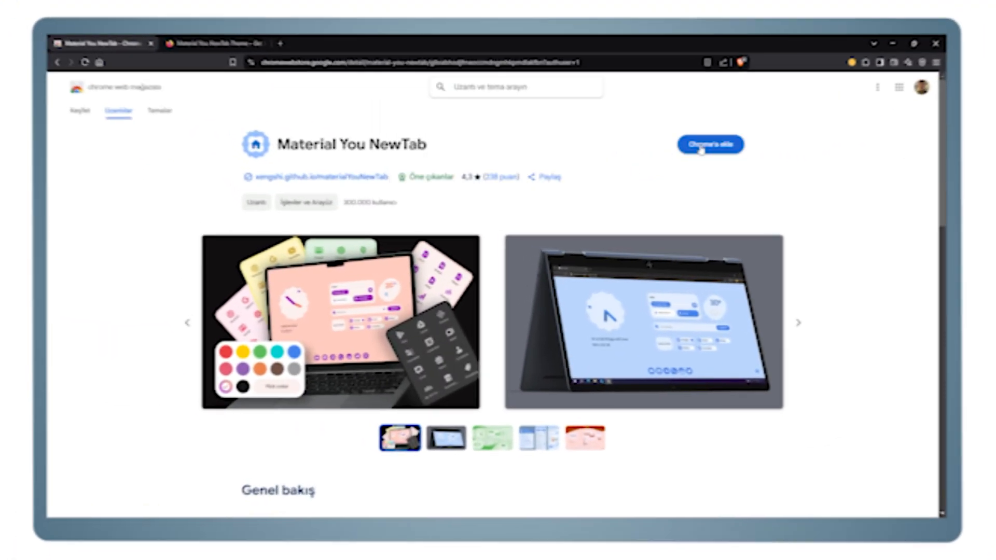
- Add Material You NewTab from its Chrome Web Store listing, confirm the install and return to a new tab
left_click(709, 144)
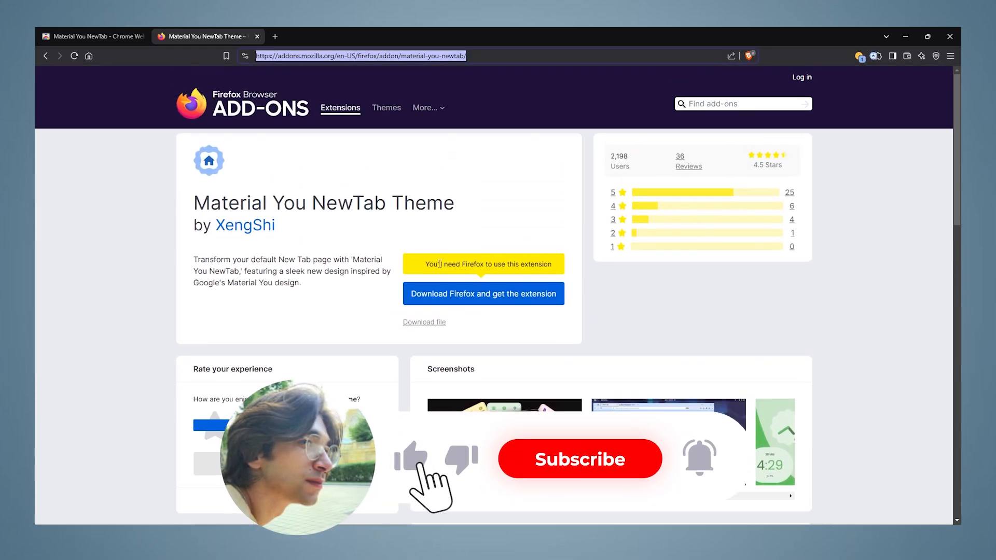
left_click(483, 294)
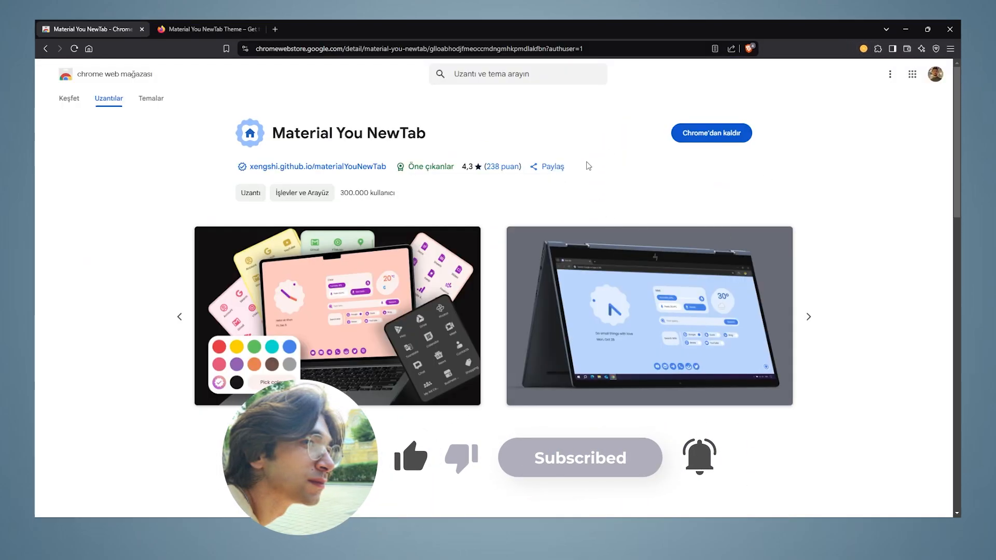
left_click(390, 29)
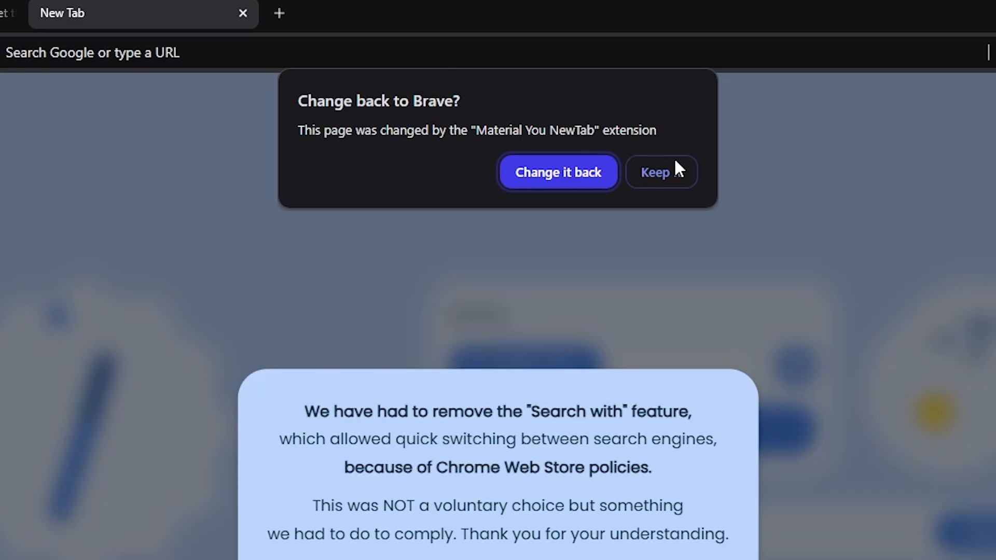
- Answer the 'Change back to Brave?' popup with Keep so the extension's new tab stays
left_click(654, 171)
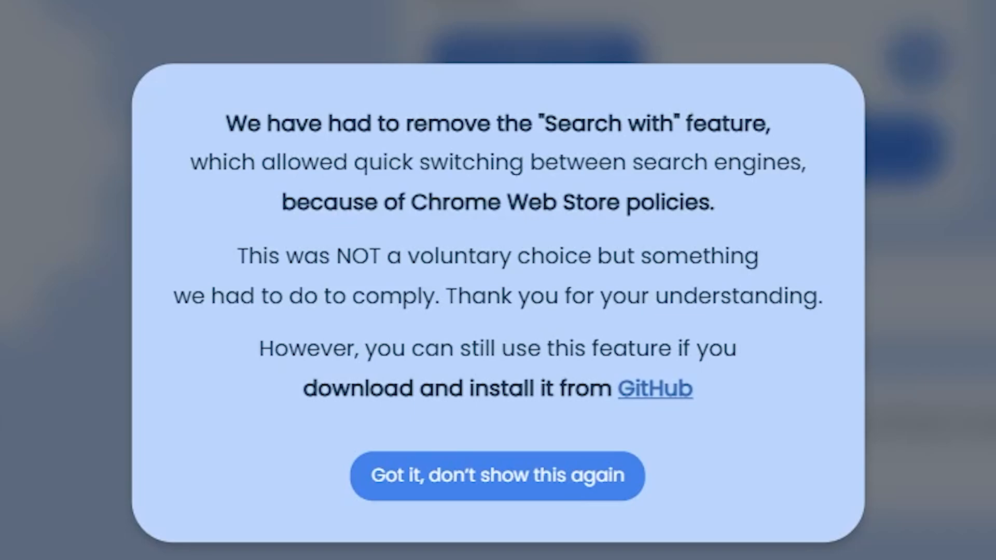
- Dismiss the 'Search with' notice for good and enter custom text above the date
left_click(497, 476)
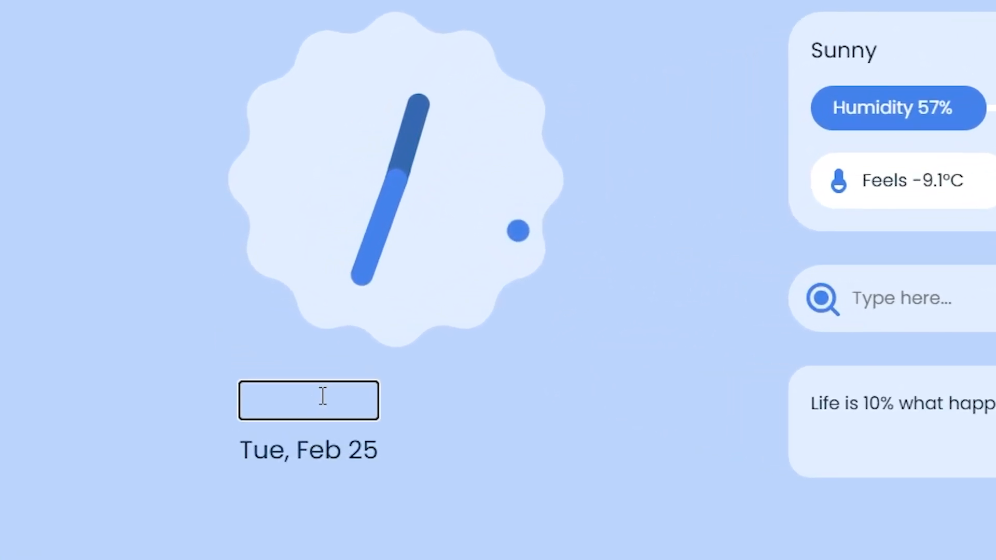
type("Bekirov")
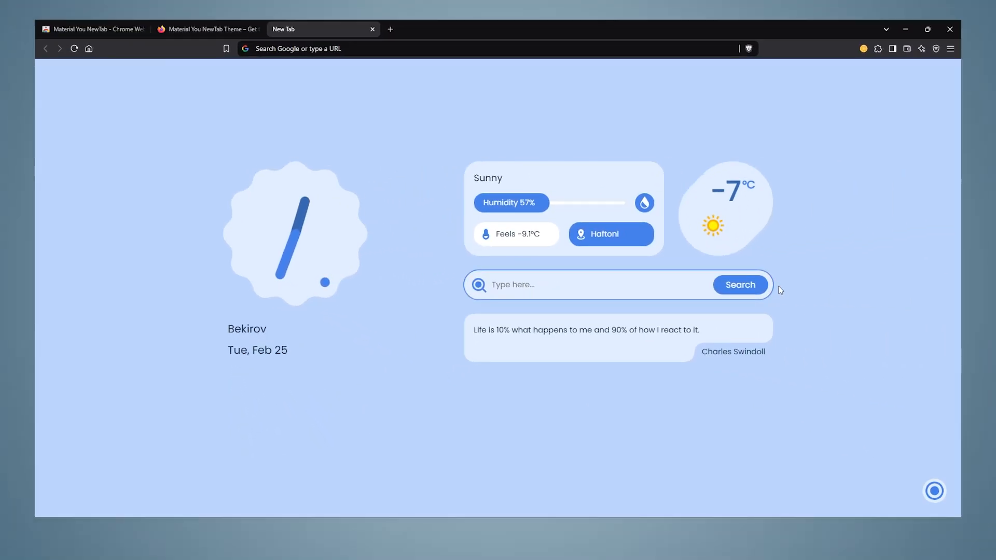
type("google")
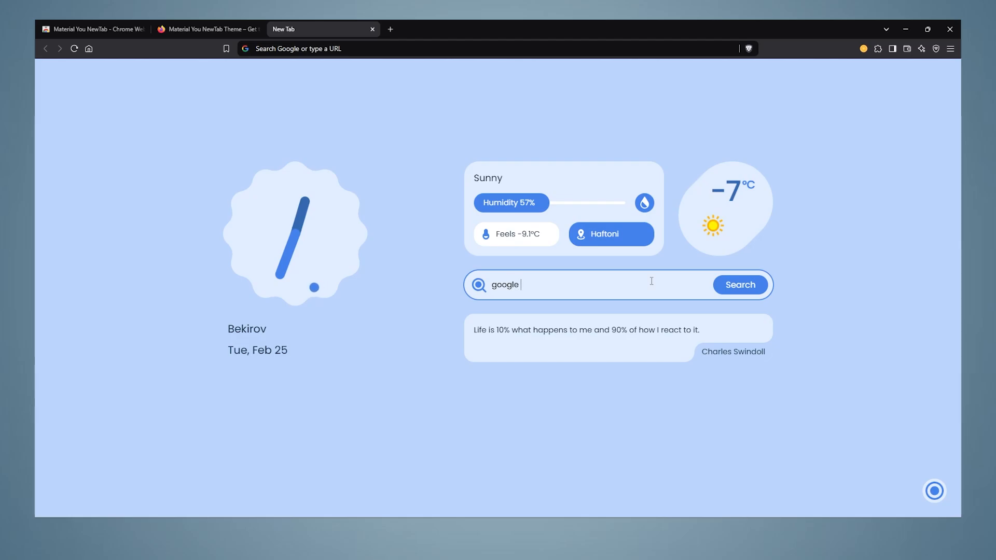
type("yo")
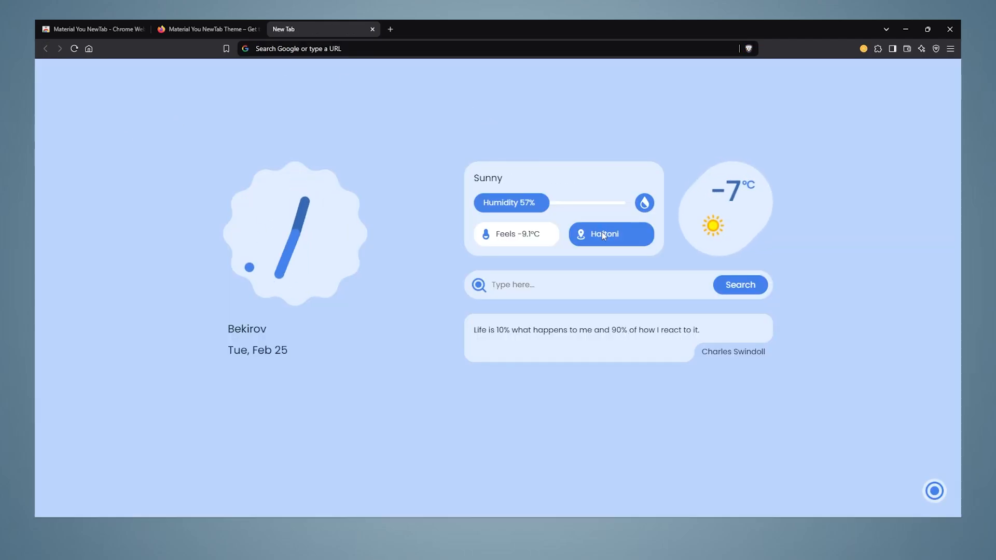
mouse_move(553, 227)
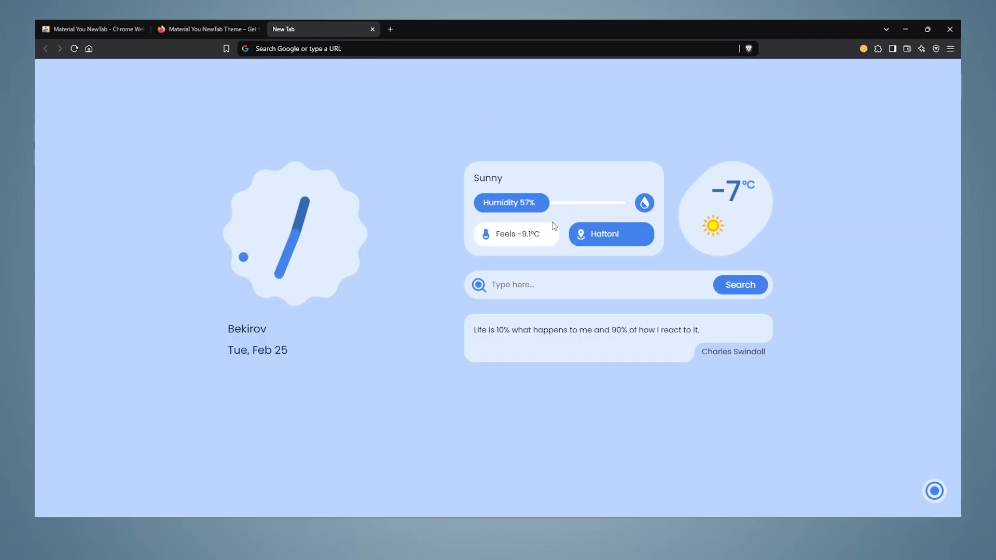
mouse_move(574, 200)
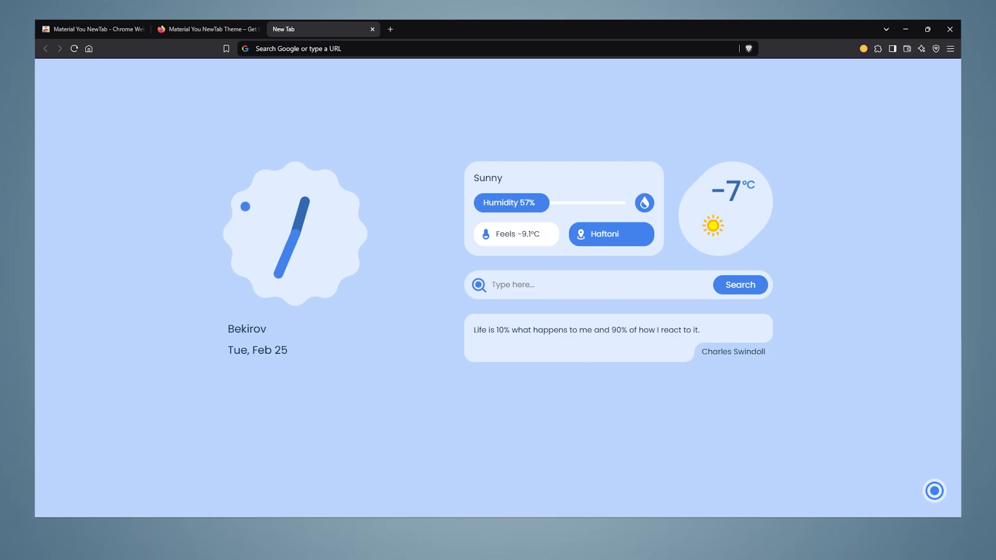
- Bring up the customisation settings panel with its widget toggles
left_click(933, 491)
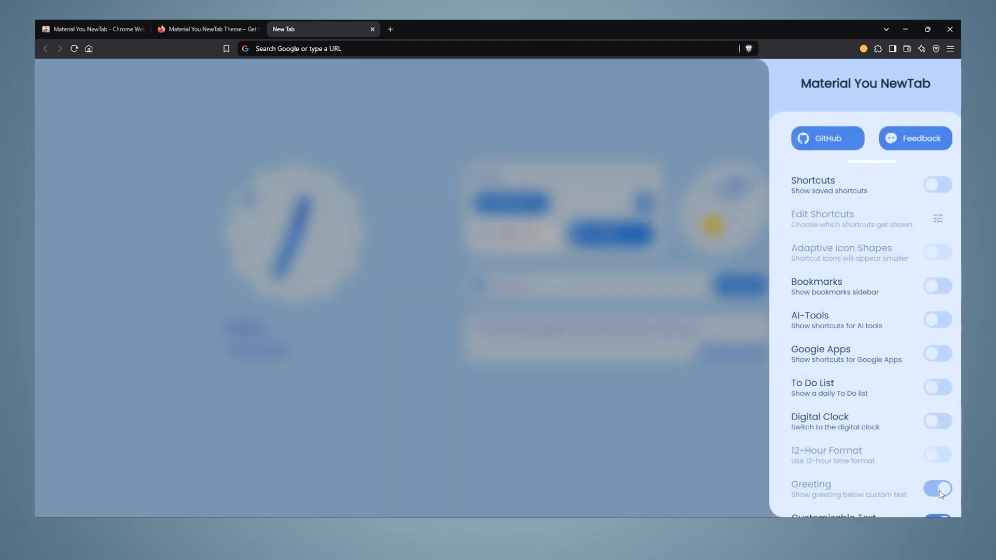
mouse_move(818, 138)
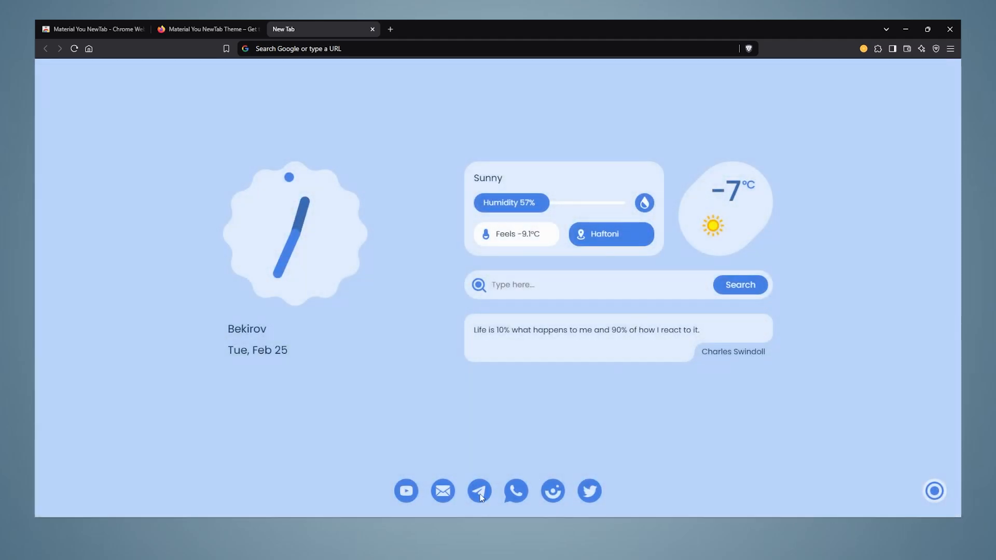
mouse_move(480, 490)
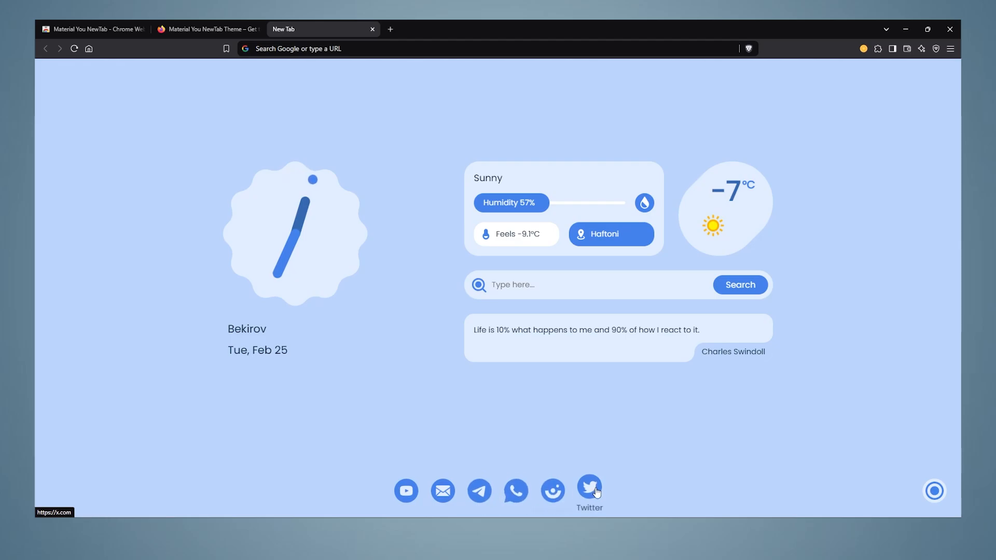
mouse_move(592, 497)
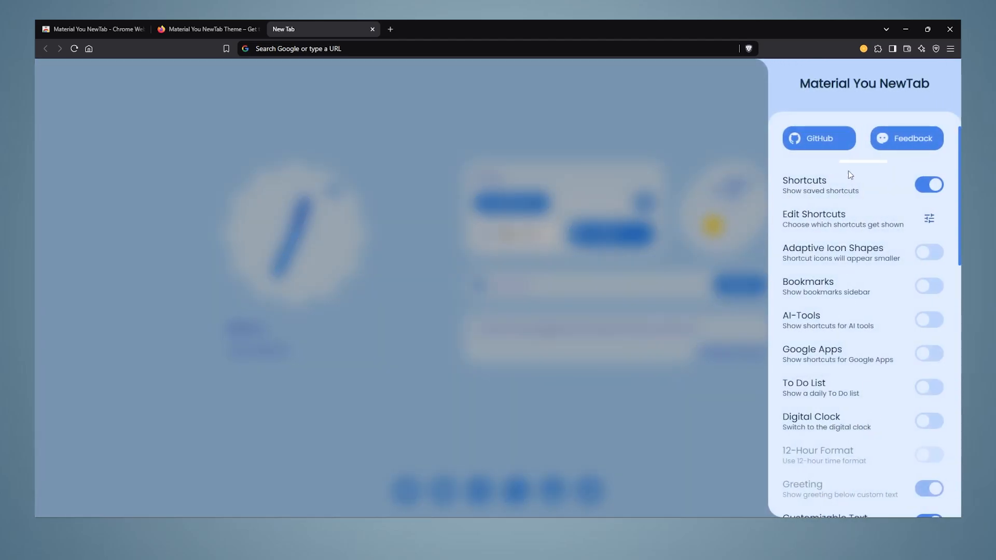
- Edit the new shortcut so its address is github.com and it is renamed accordingly
left_click(928, 219)
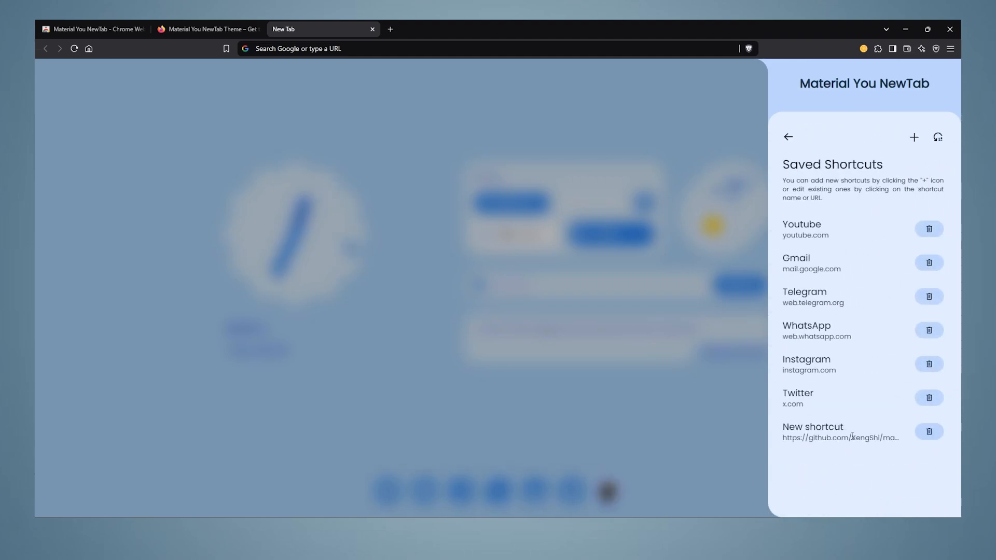
triple_click(839, 437)
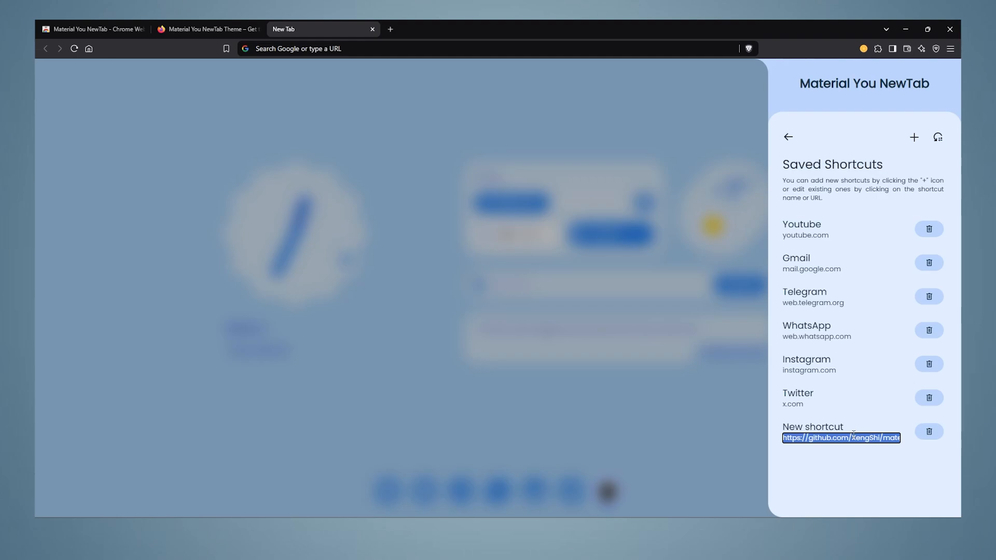
type("github.")
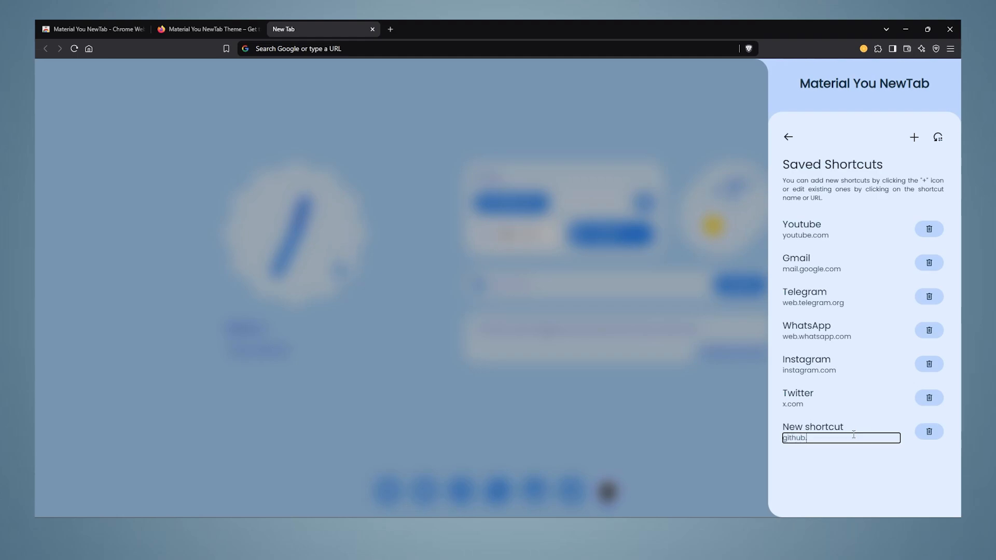
type("com")
left_click(841, 426)
type("G")
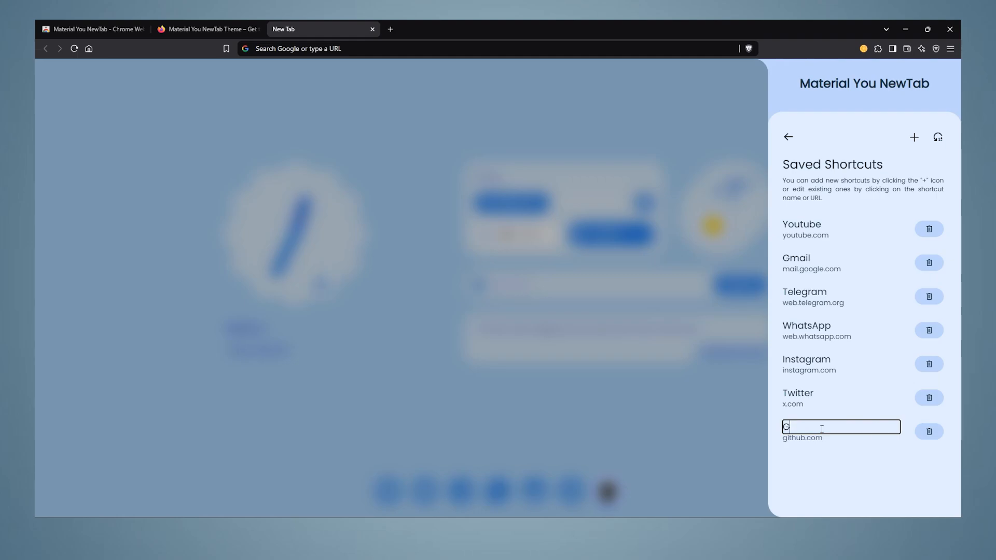
type("it")
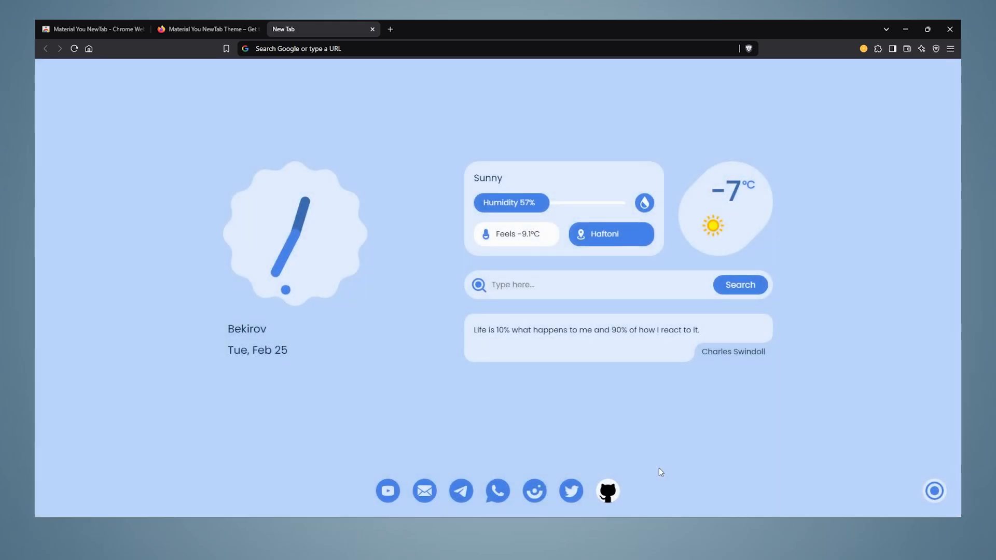
- Enable Adaptive Icon Shapes and the Bookmarks sidebar, granting bookmark read permission
left_click(607, 491)
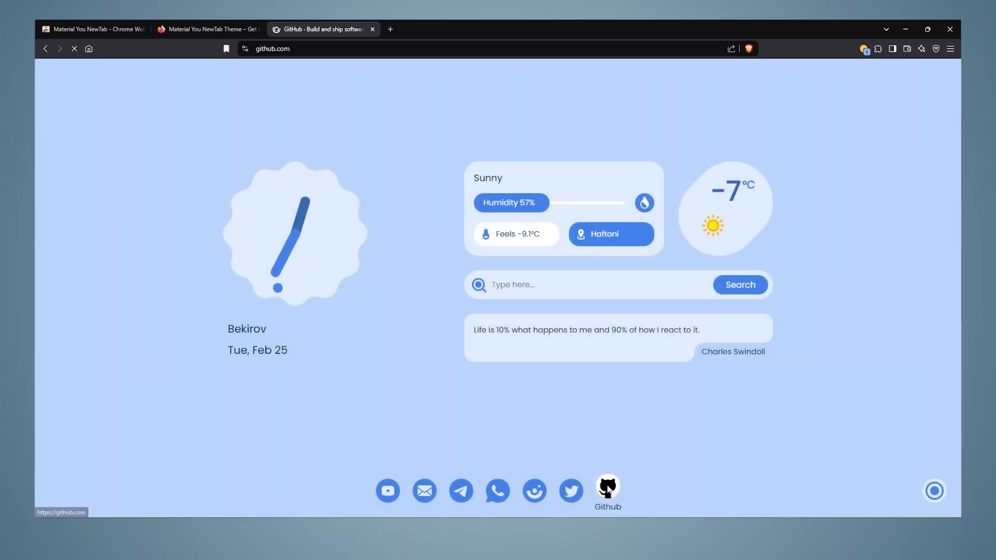
left_click(606, 491)
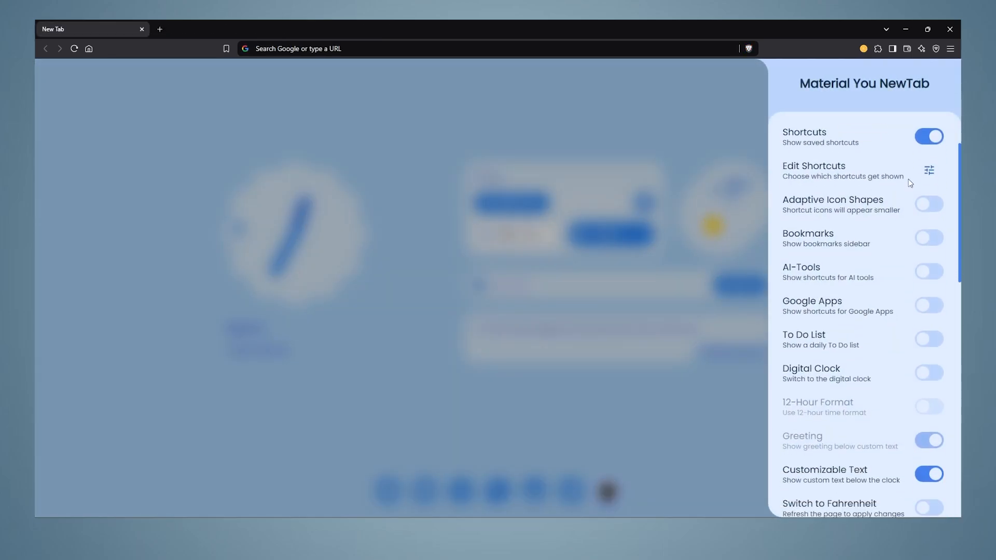
left_click(928, 204)
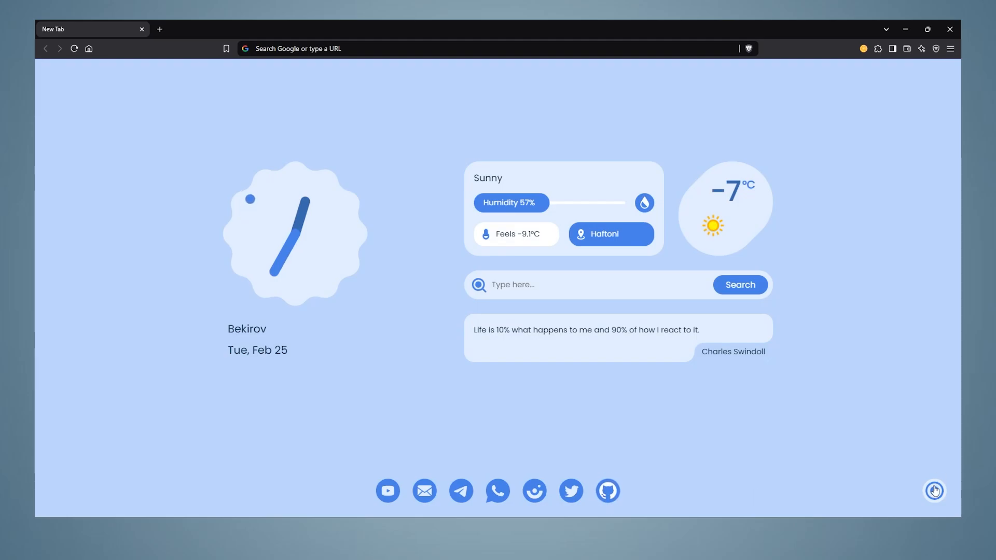
left_click(933, 491)
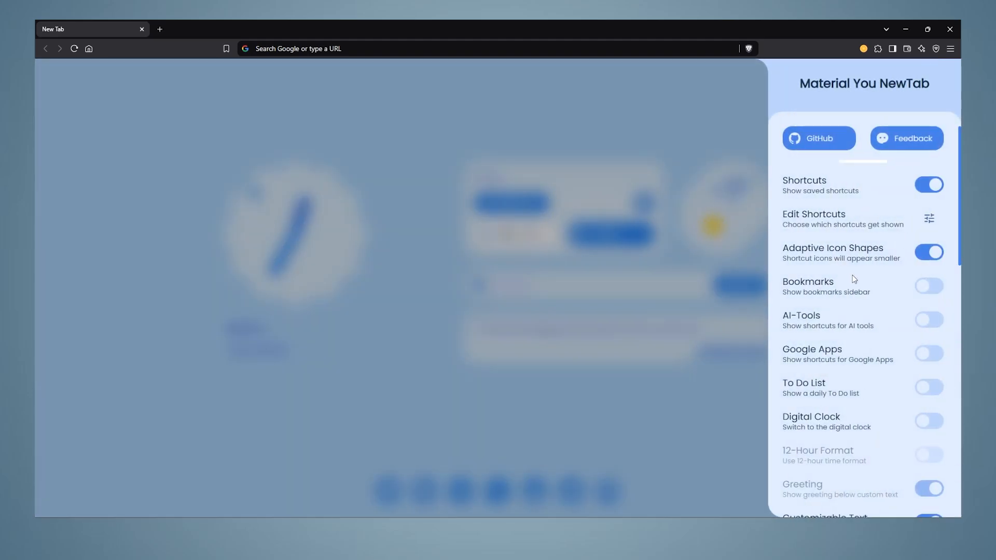
left_click(927, 286)
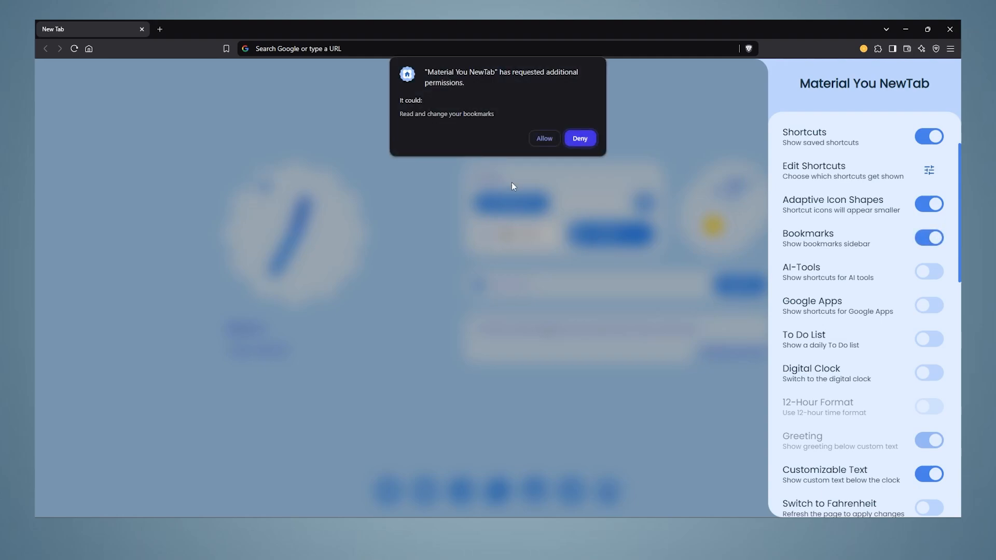
left_click(579, 138)
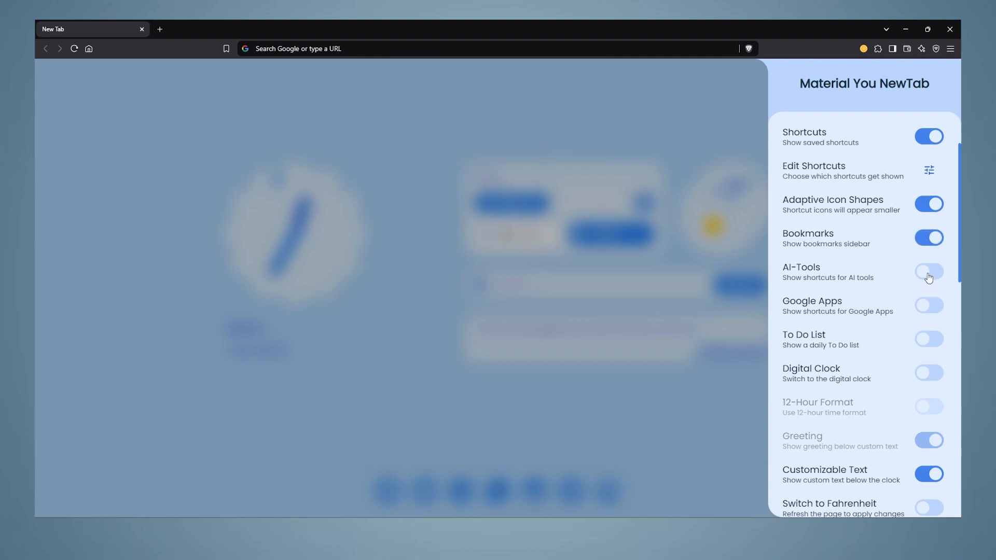
- Enable AI-Tools, Google Apps and the To Do List, then add the task 'like this video'
left_click(927, 271)
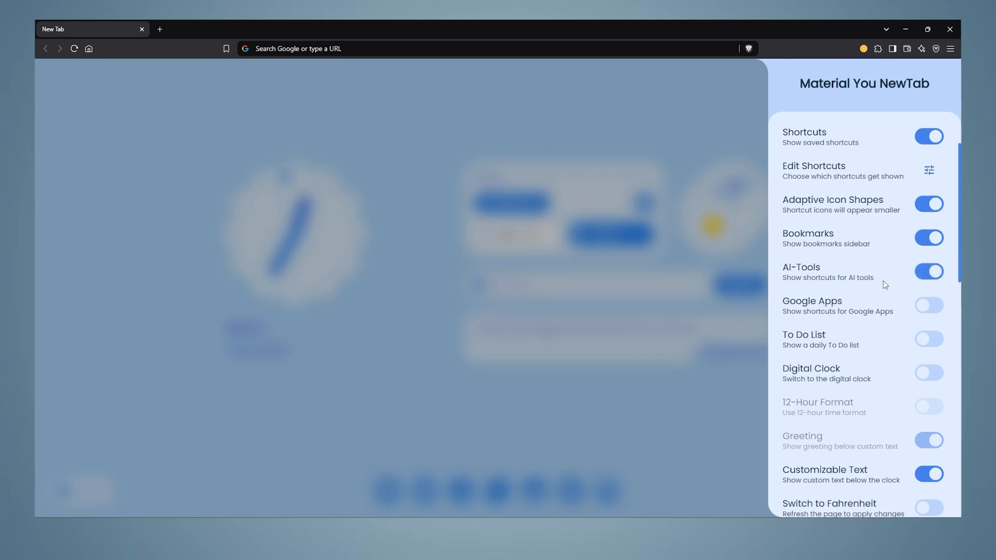
left_click(927, 305)
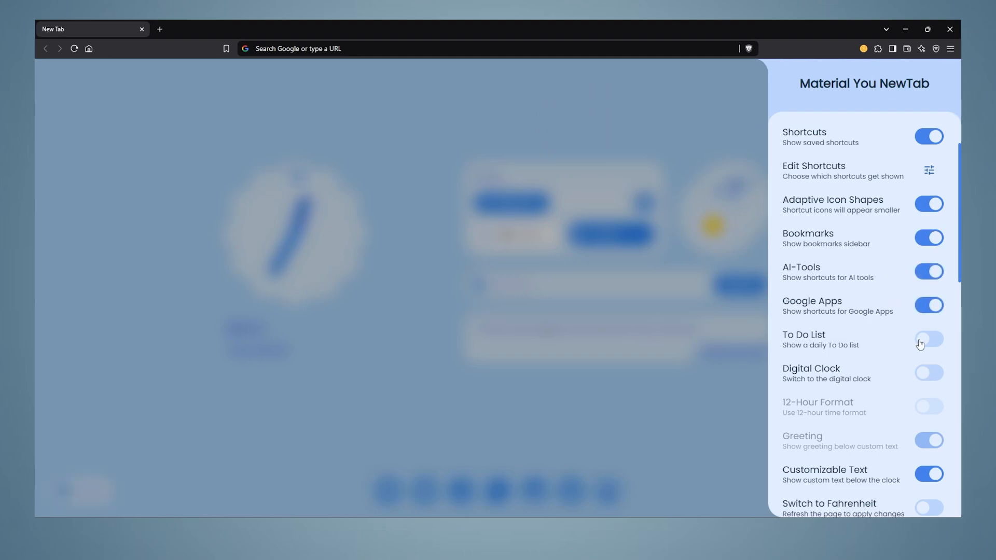
left_click(927, 339)
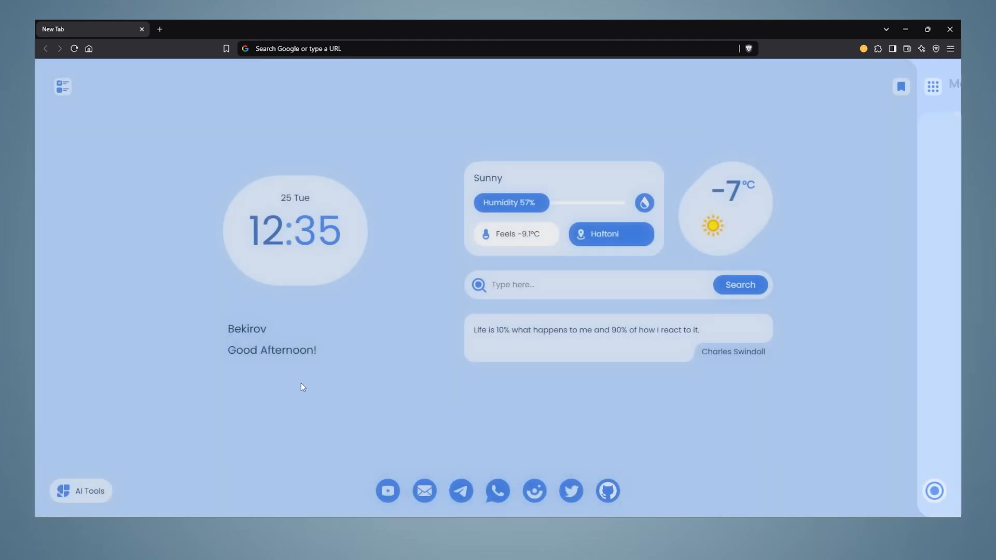
left_click(62, 87)
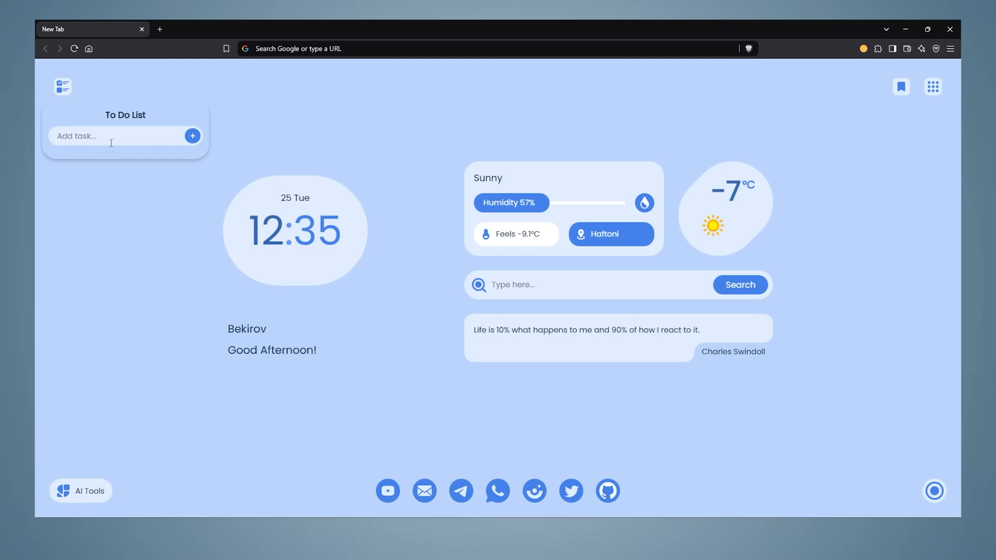
type("like this video")
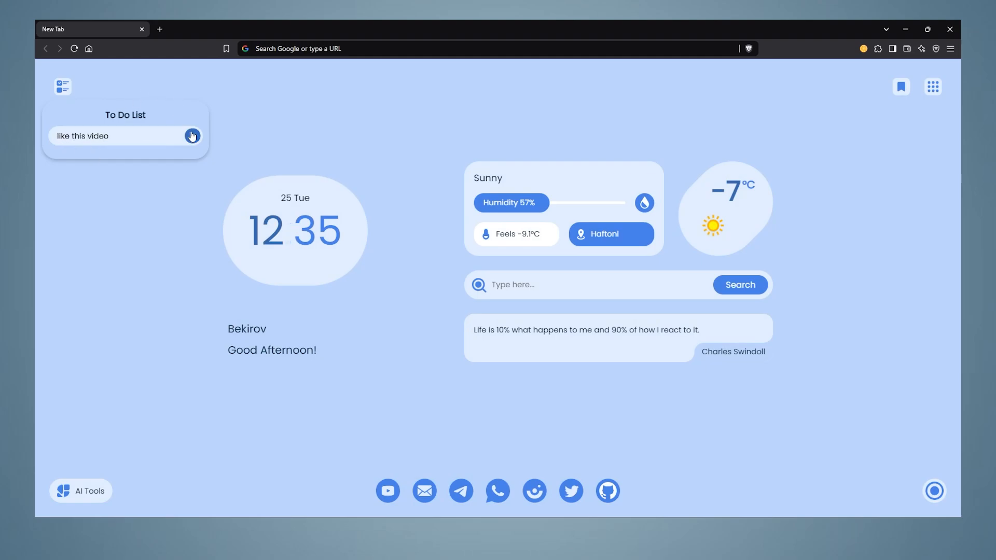
left_click(193, 136)
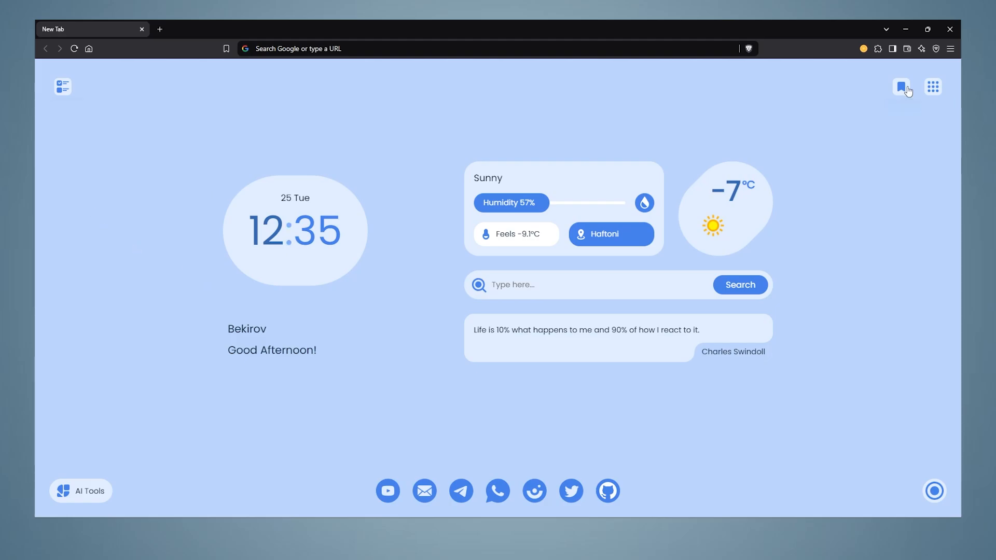
left_click(901, 87)
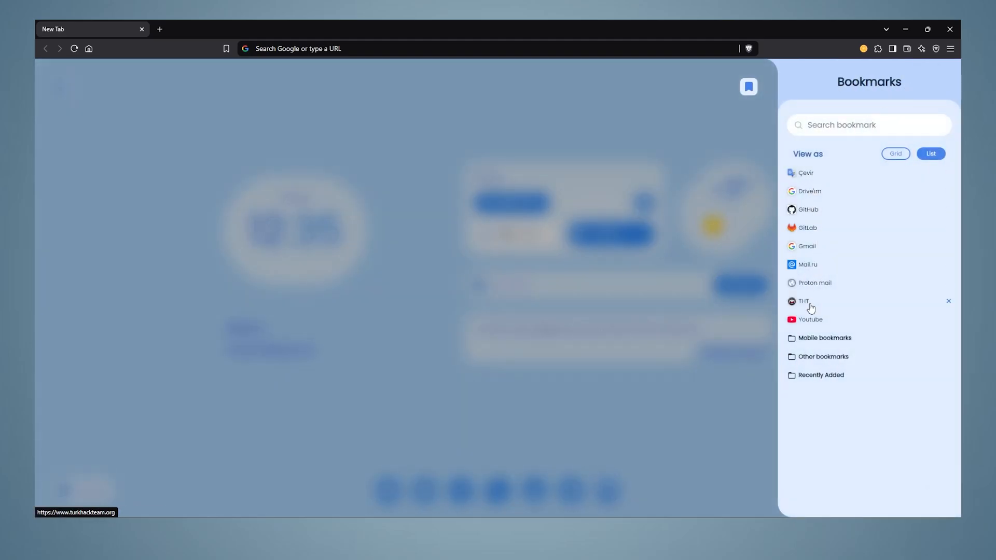
mouse_move(718, 427)
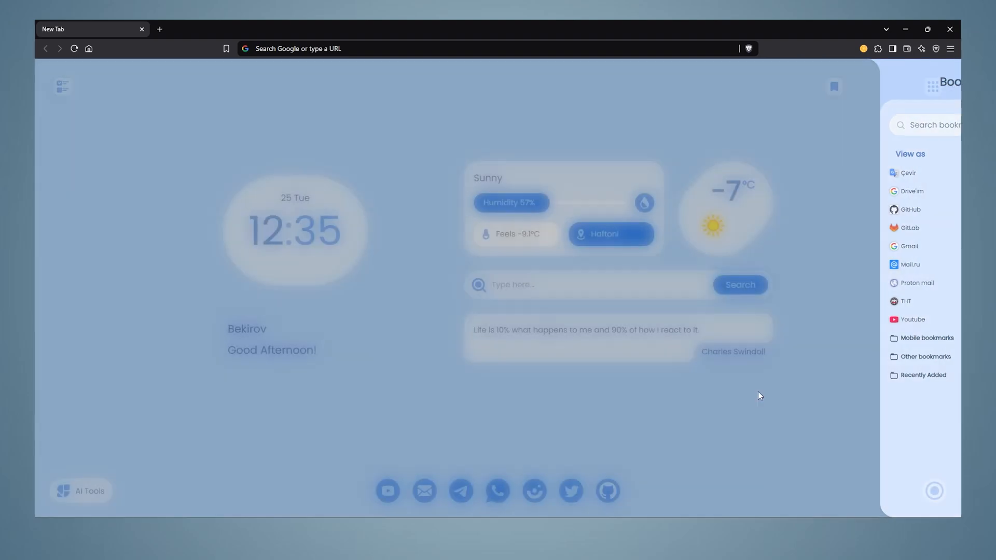
left_click(931, 86)
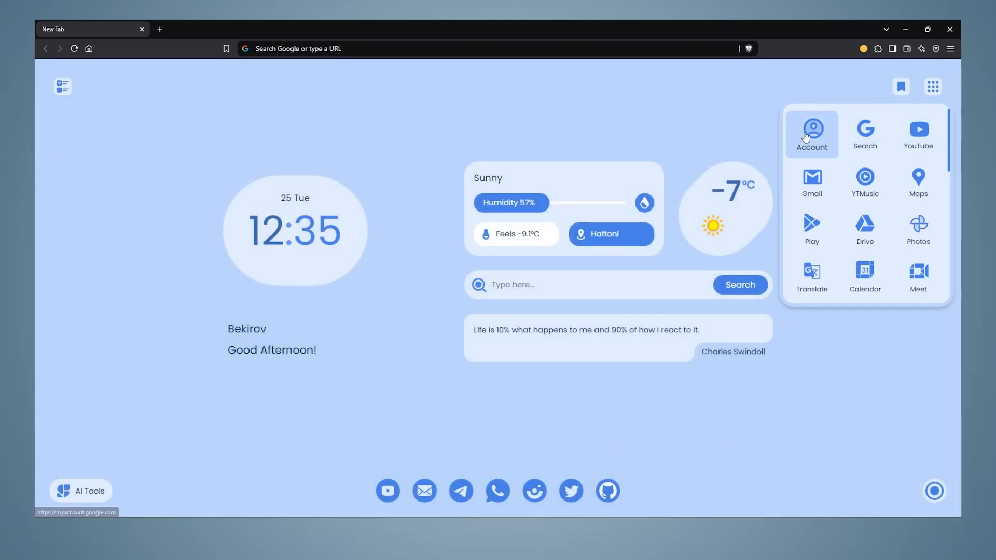
mouse_move(811, 229)
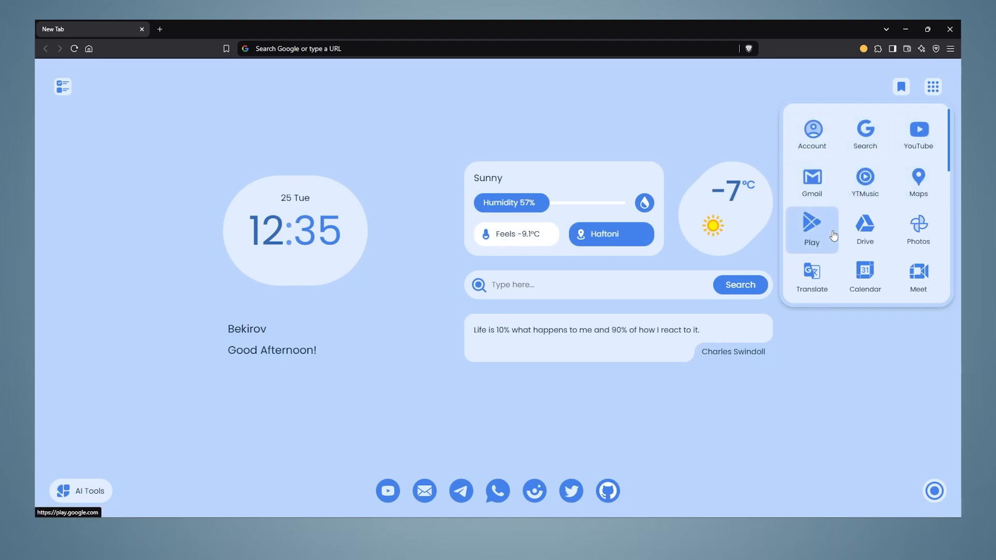
scroll("down", 3)
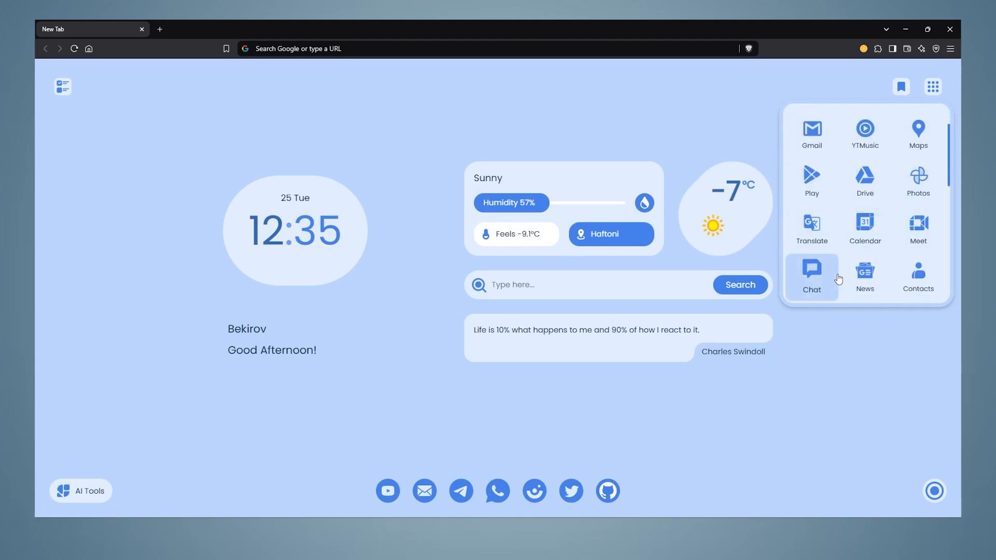
scroll("down", 3)
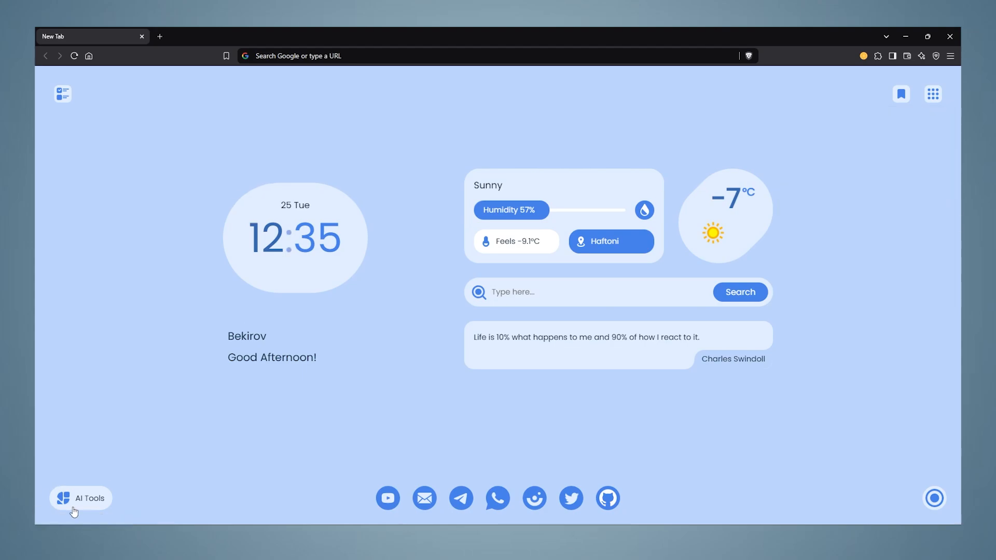
- Expand the AI tool chips from ChatGPT to Meta AI and bring settings back up
left_click(89, 498)
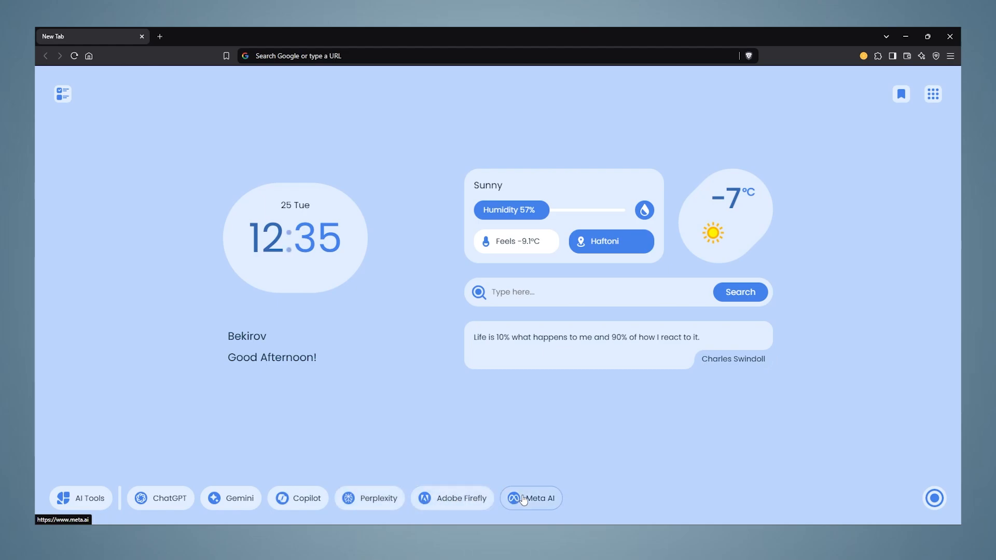
mouse_move(80, 498)
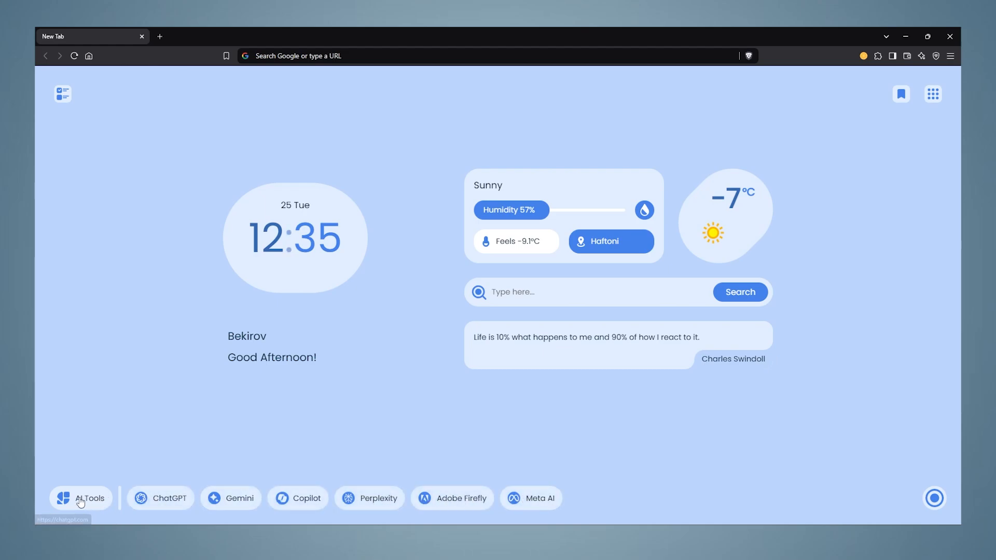
mouse_move(228, 498)
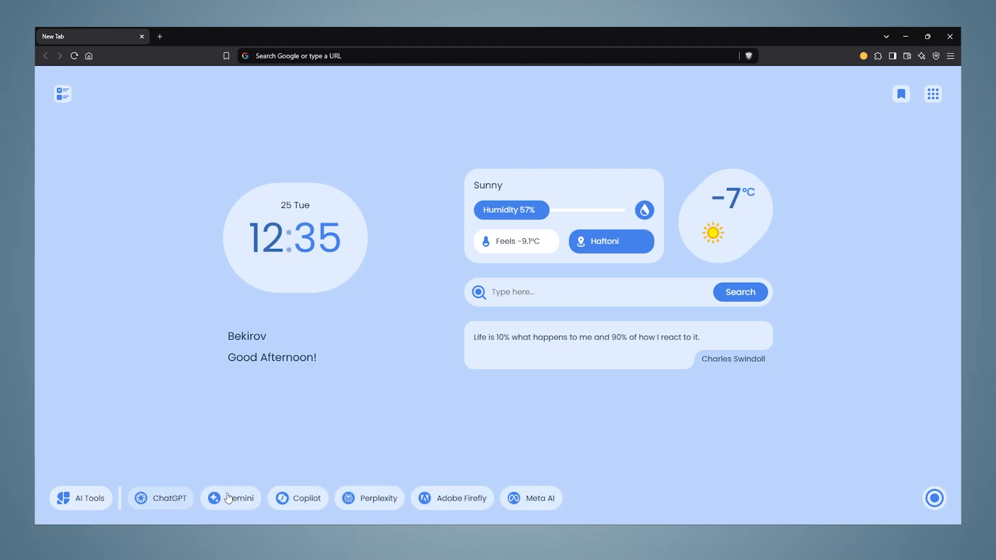
left_click(240, 498)
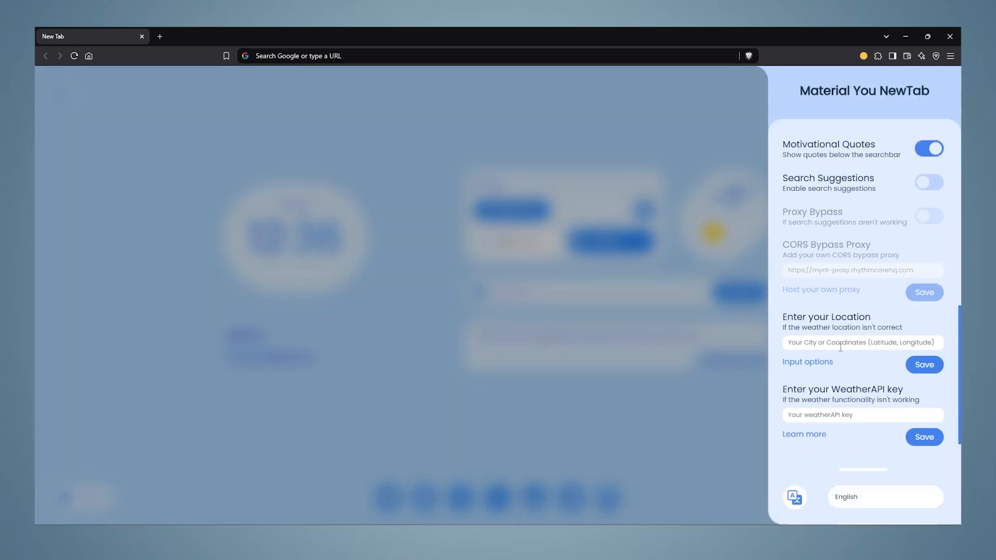
type("London")
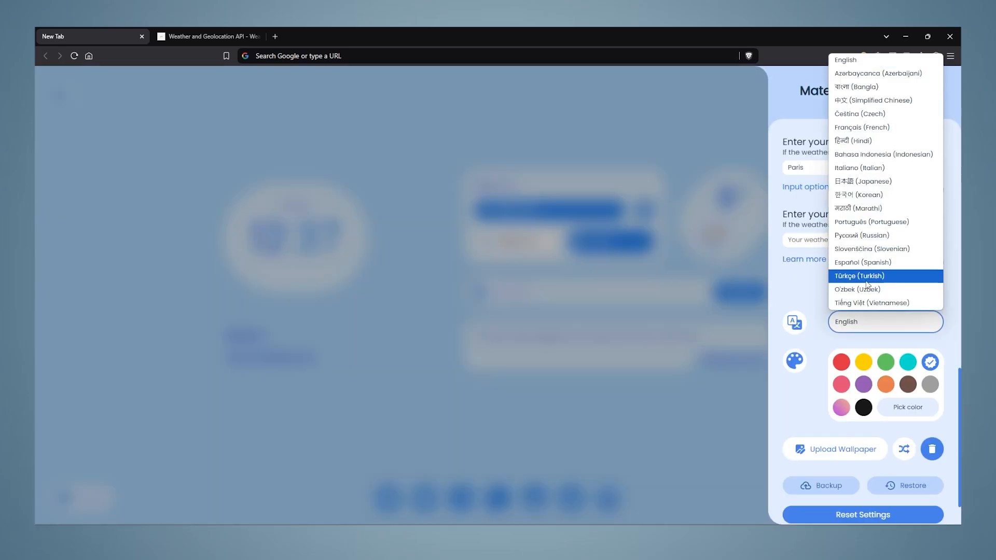
mouse_move(864, 262)
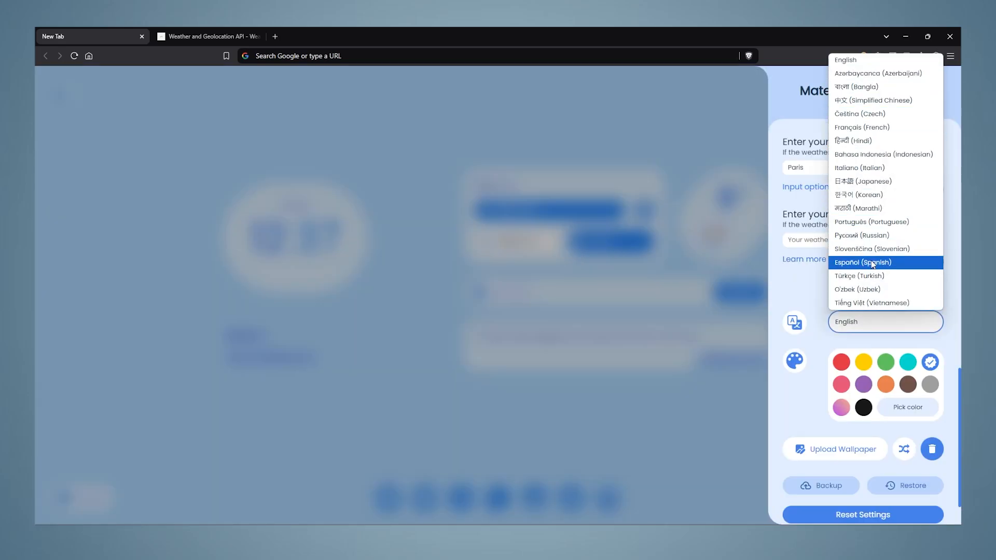
left_click(840, 362)
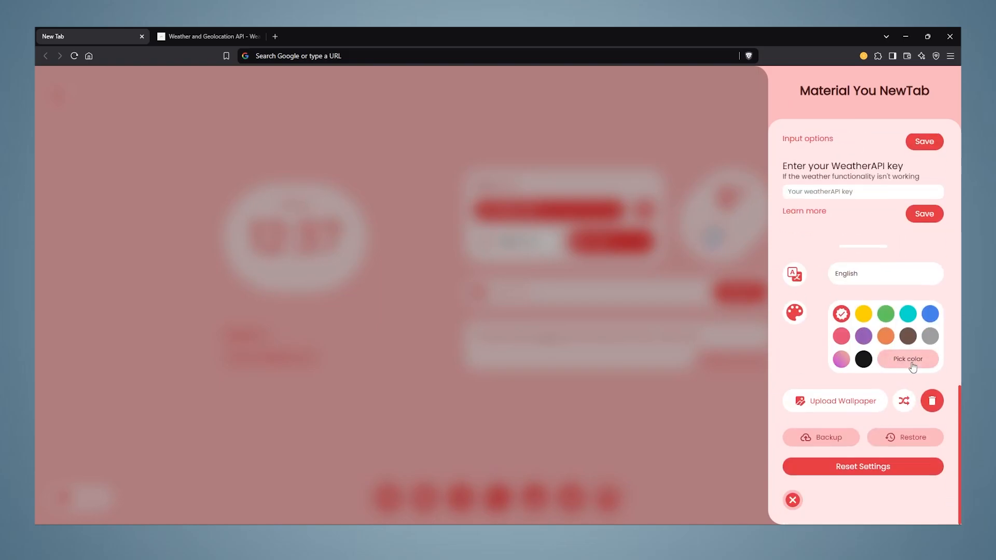
- Try the teal theme swatch, preview it on the page and return to settings for the colour picker
left_click(907, 313)
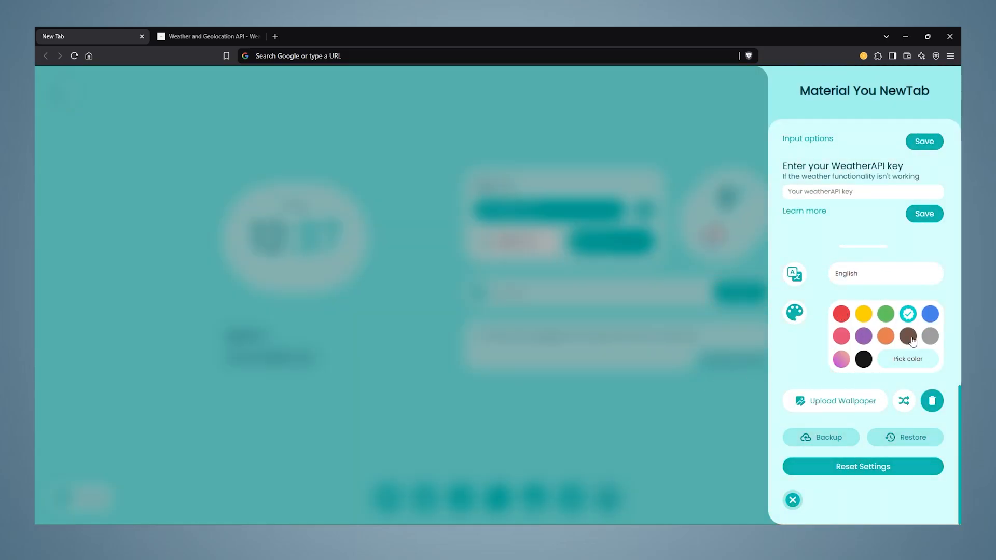
left_click(791, 500)
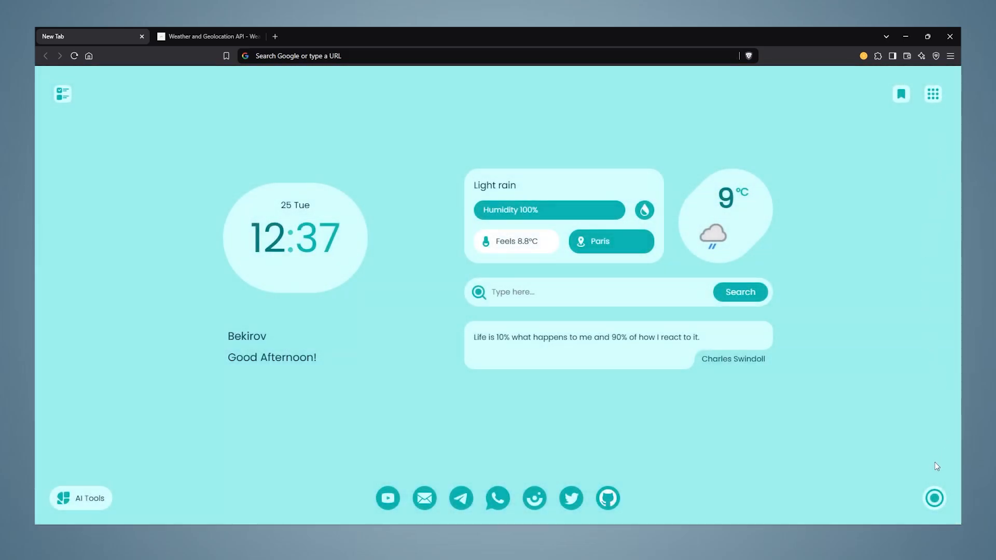
left_click(932, 94)
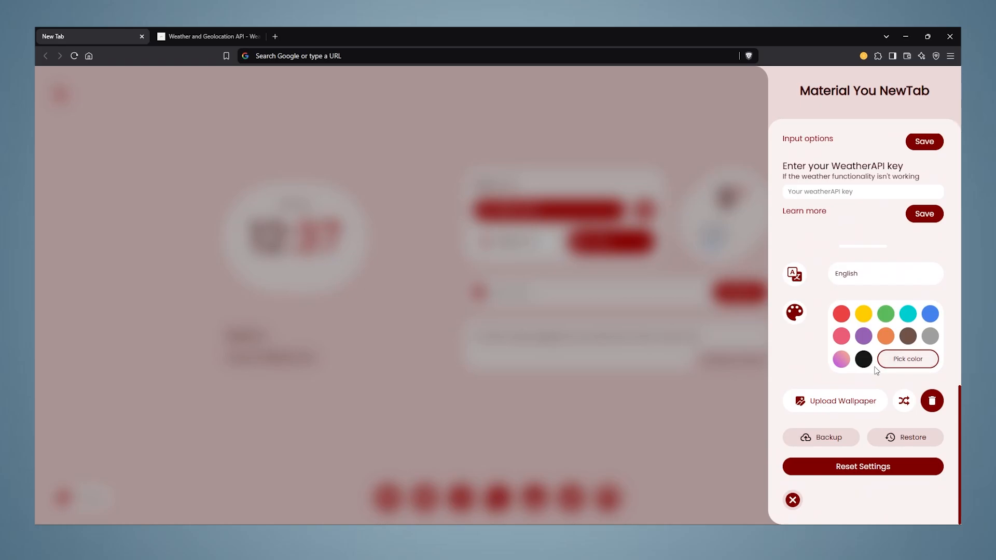
mouse_move(834, 400)
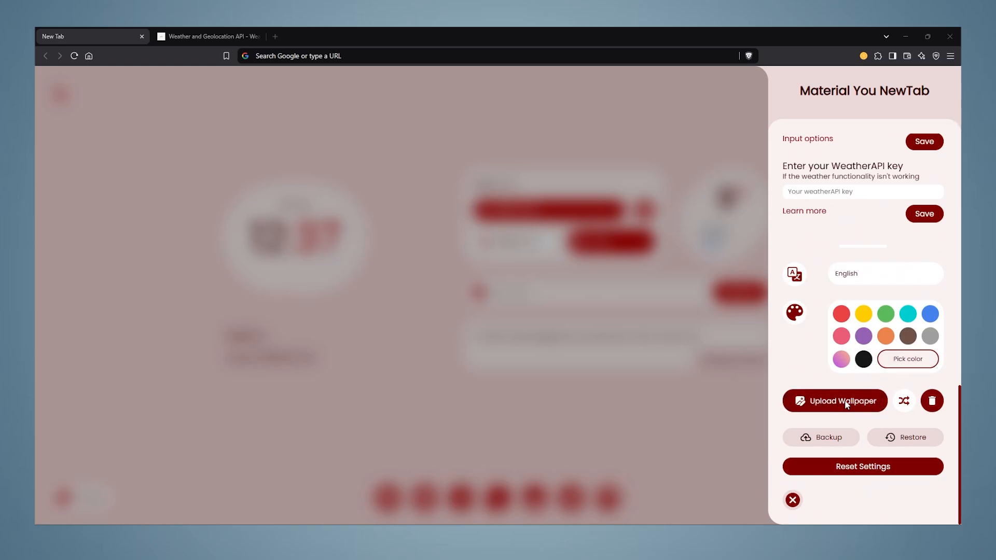
- Upload the armoured-warrior image from Pictures > Wallpaper as the background and preview it
left_click(834, 400)
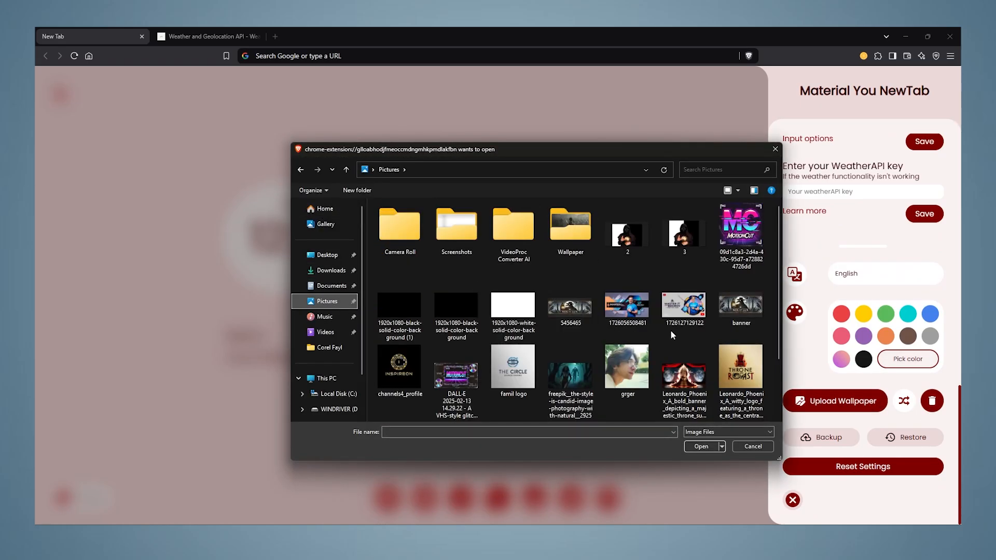
double_click(570, 224)
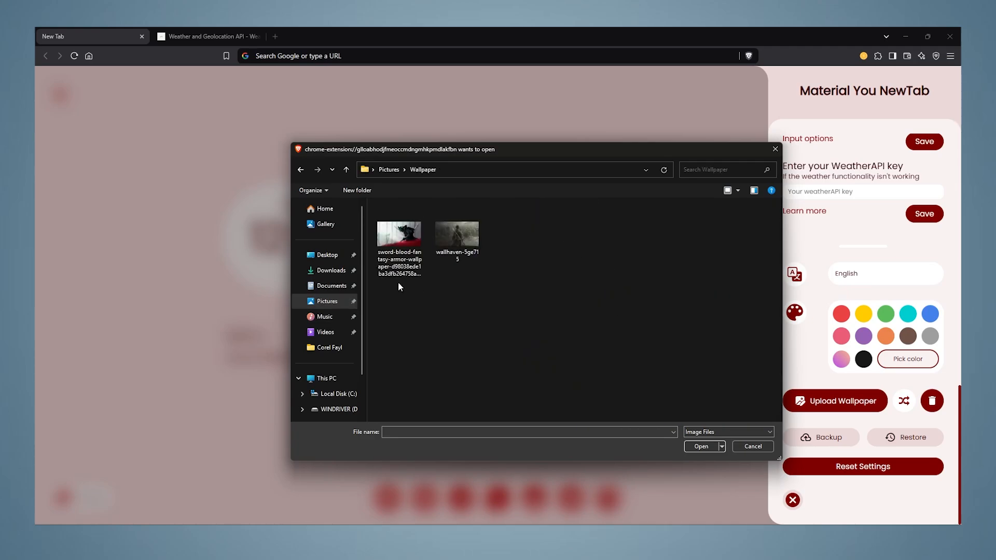
left_click(753, 446)
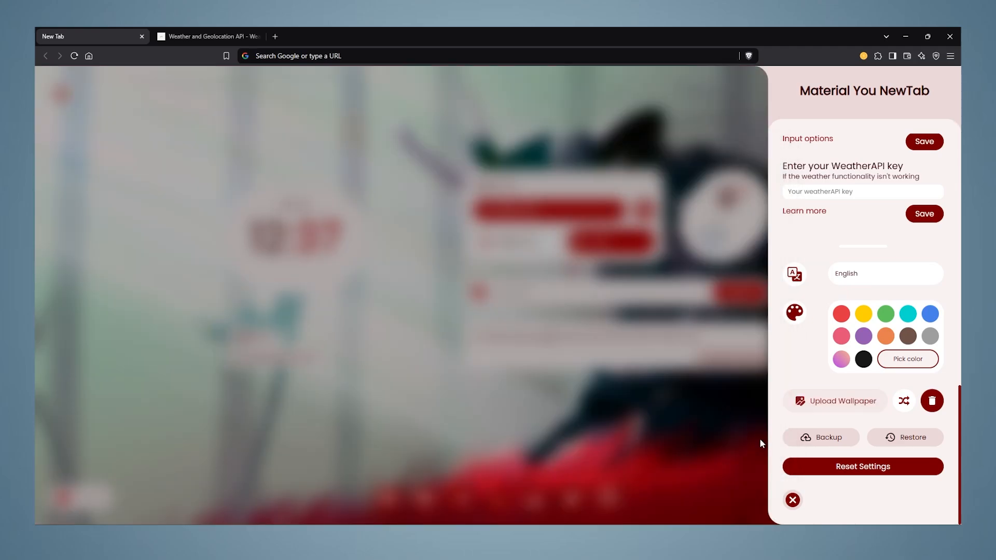
left_click(791, 500)
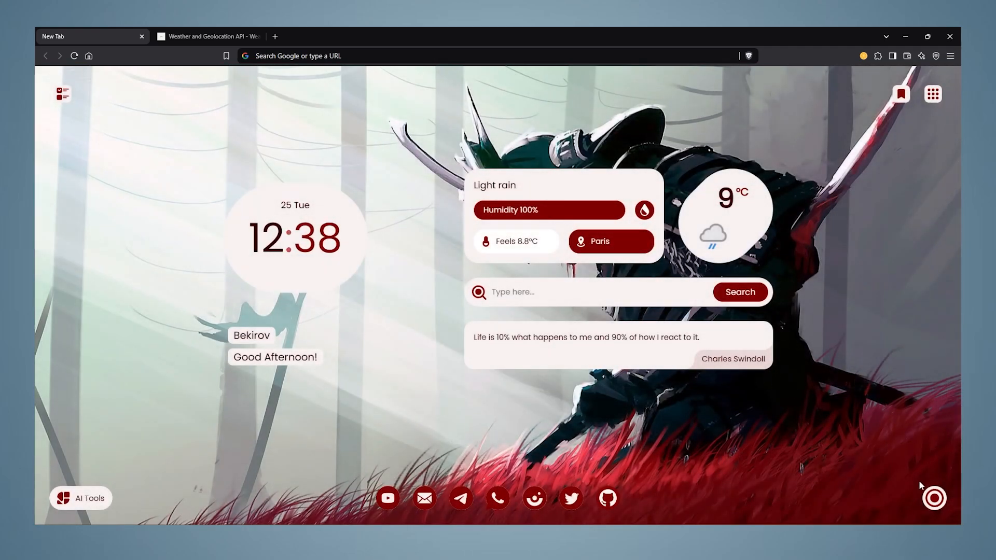
left_click(933, 93)
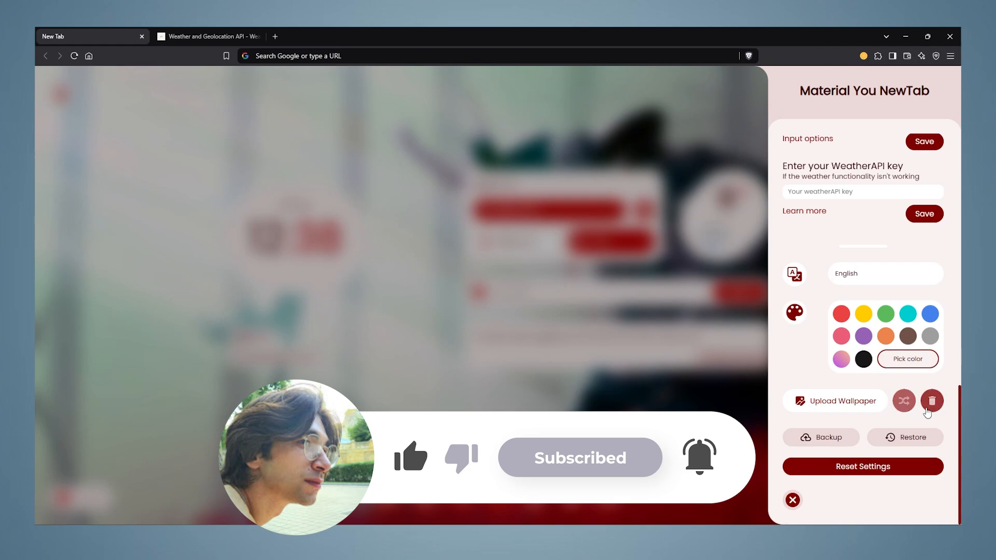
- Clear the uploaded wallpaper, confirm it, then reset all new tab settings and confirm
left_click(932, 400)
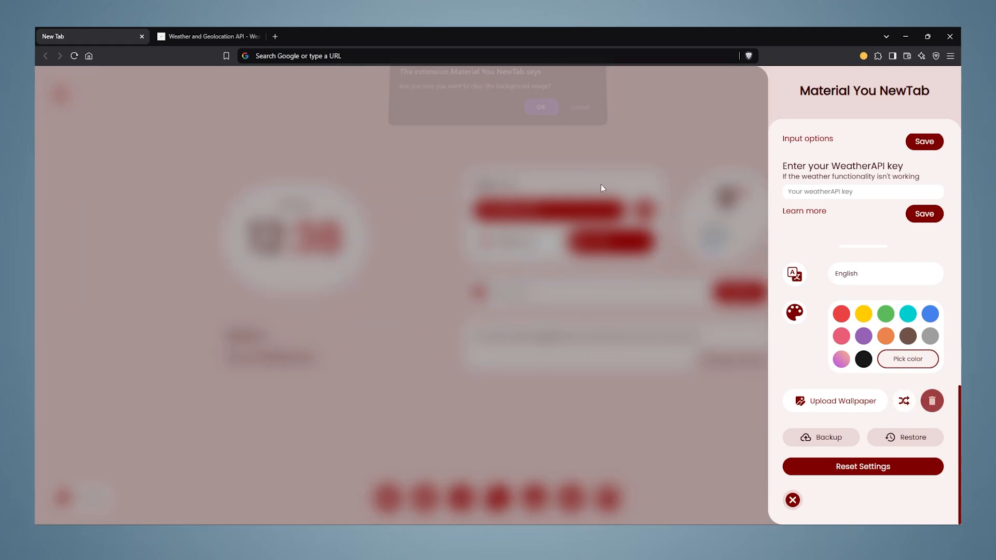
left_click(540, 106)
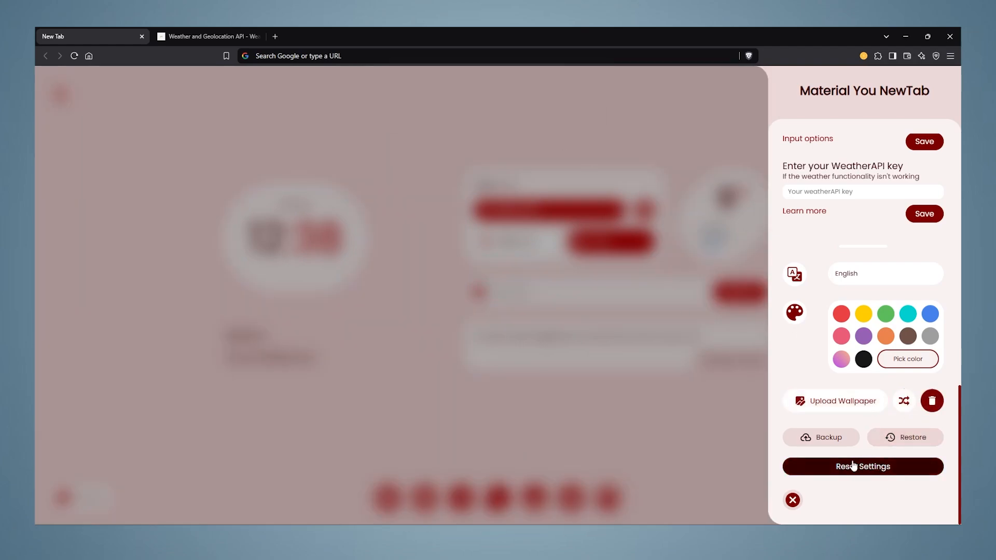
left_click(862, 466)
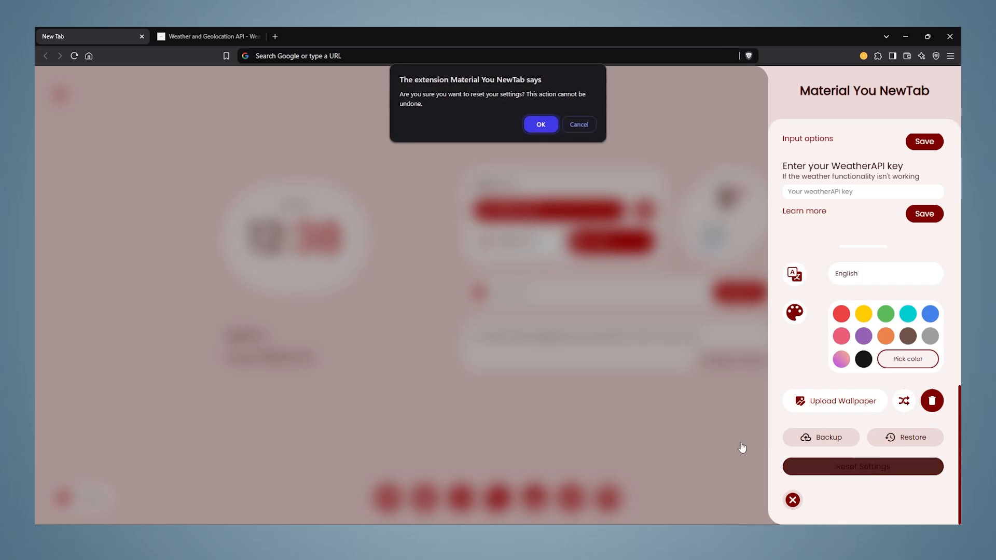
left_click(540, 123)
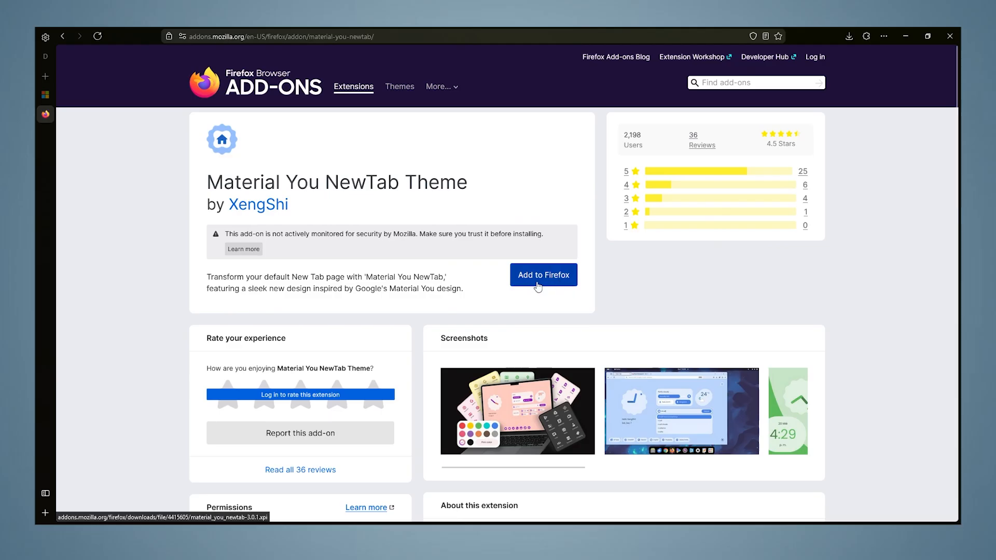
- Add Material You NewTab Theme to Firefox, granting its permissions and dismissing the added notice
left_click(542, 274)
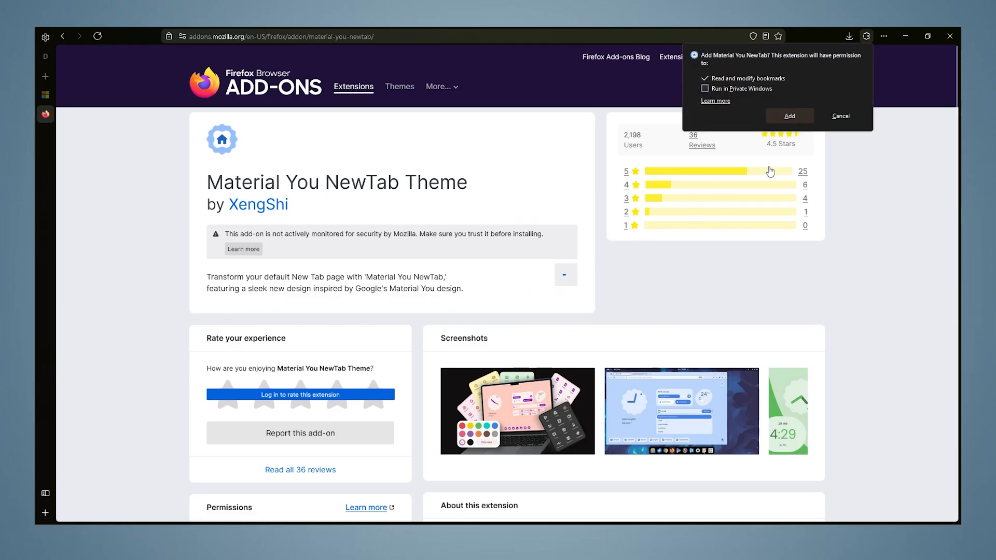
left_click(788, 115)
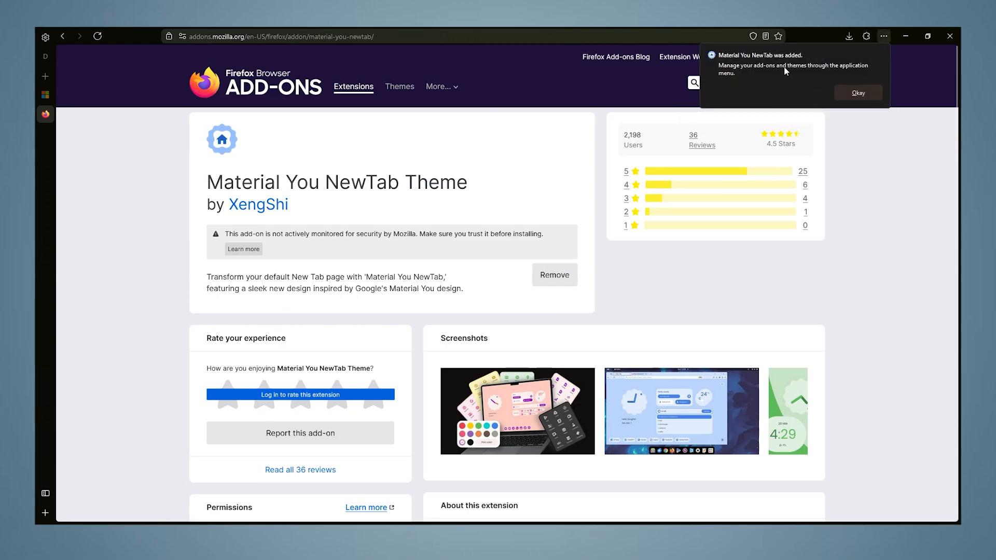
left_click(856, 92)
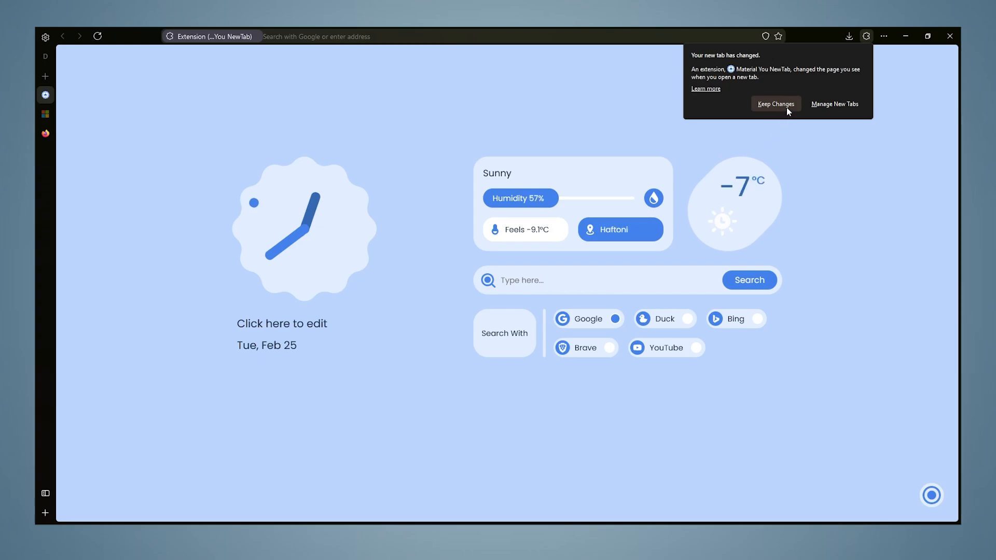
- Keep Material You NewTab as Firefox's new tab page, then search 'yout' from its search box
left_click(775, 104)
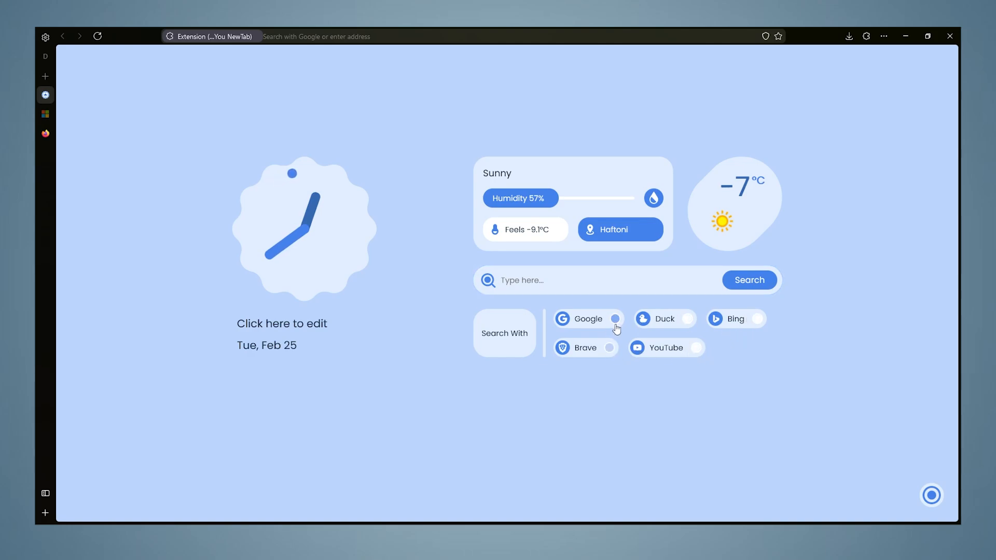
type("yout")
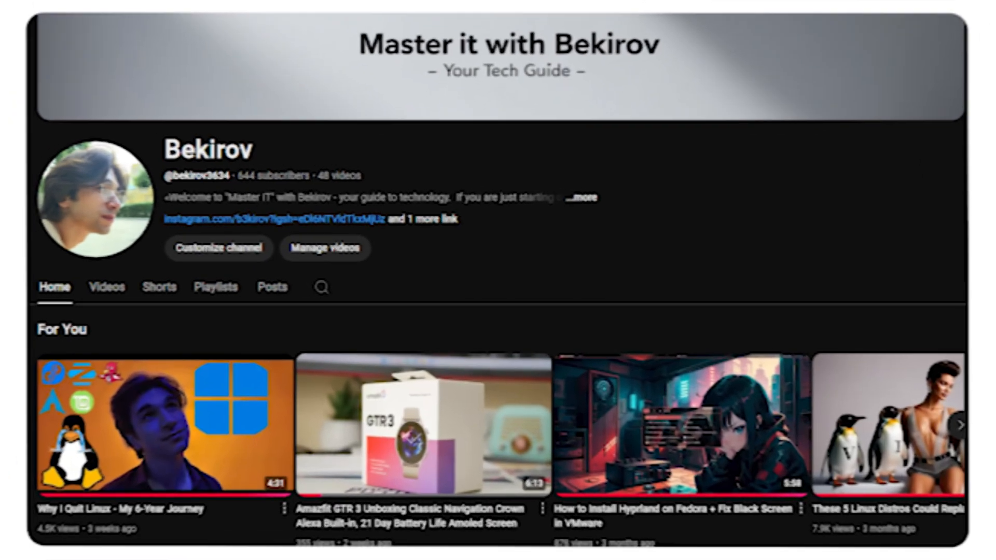
- Scroll down the Bekirov channel home page through its For You videos
scroll("down", 3)
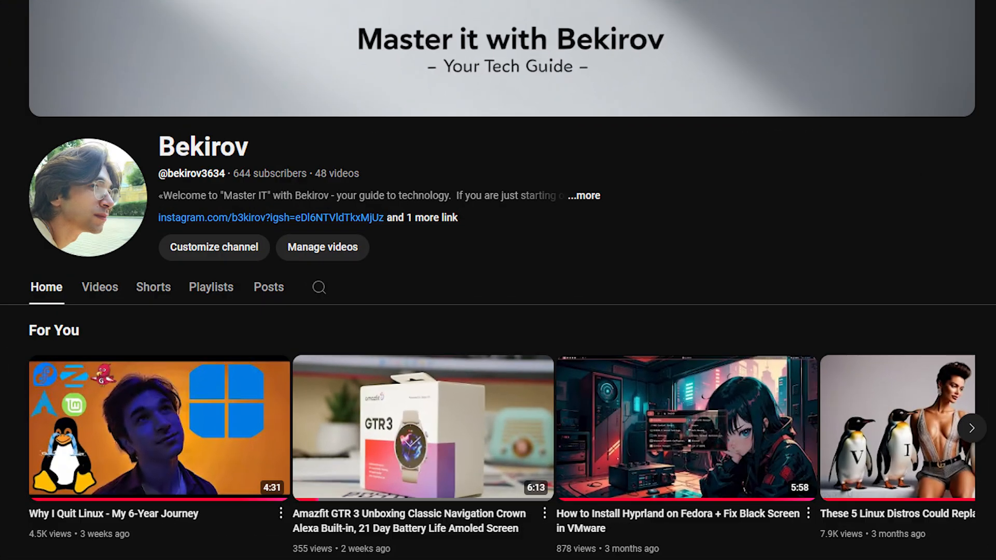